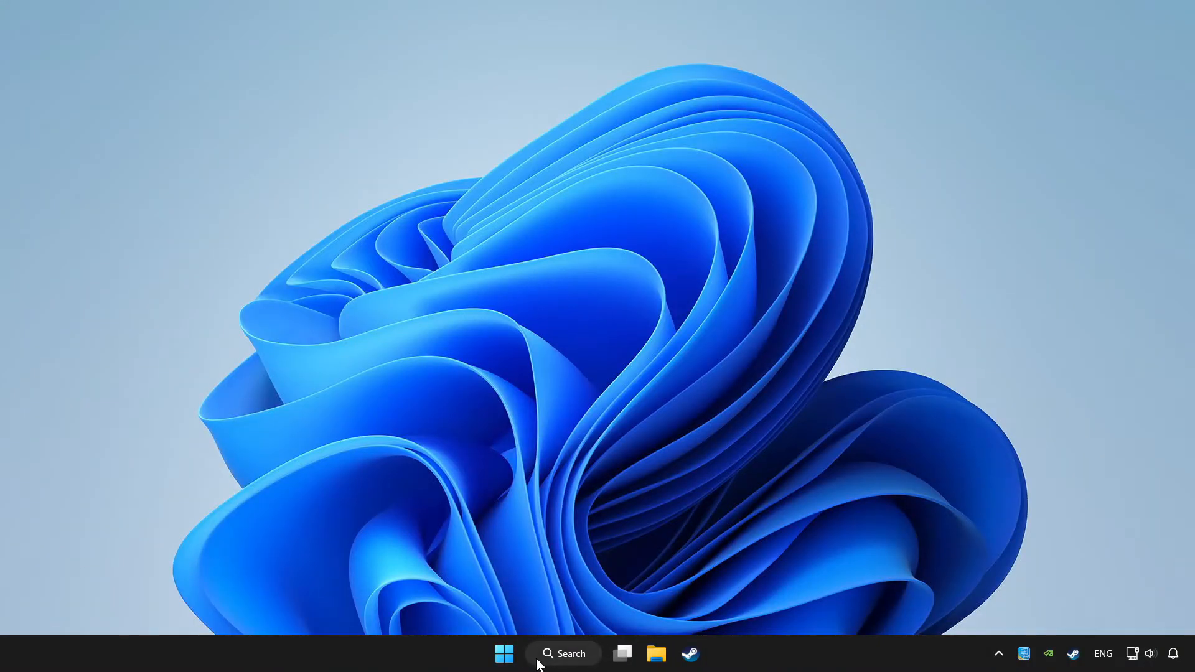
Launch Device Manager from Windows Search by searching 'device Manager'.
click(563, 654)
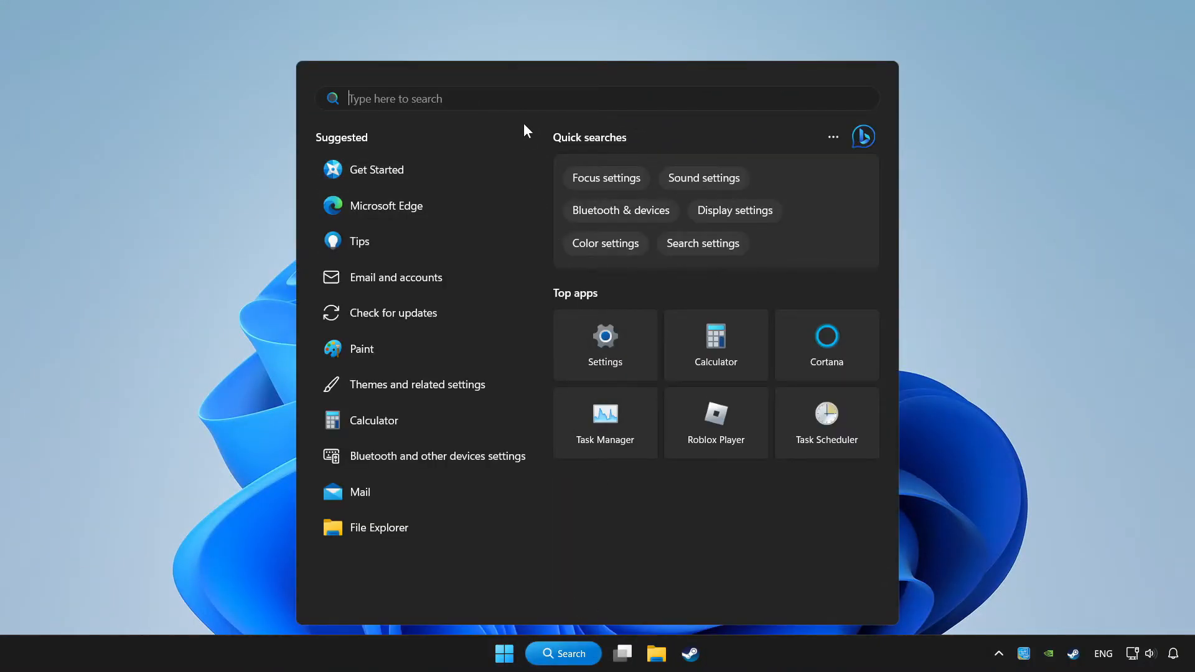
text(device Manager)
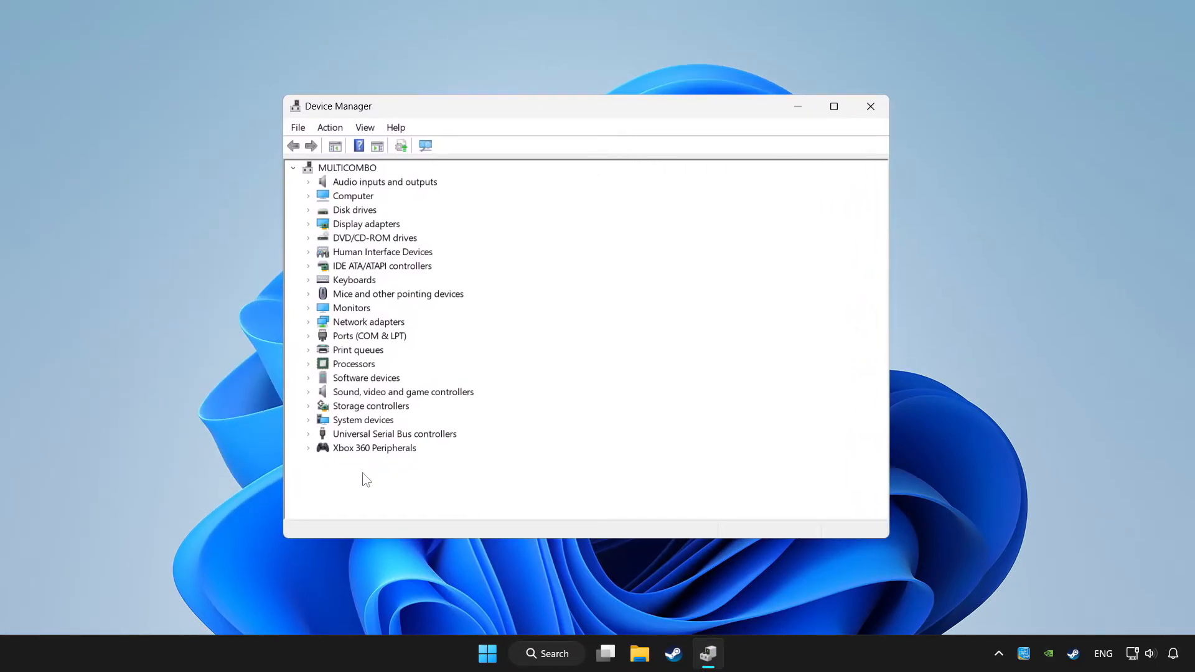
mouse_move(316, 453)
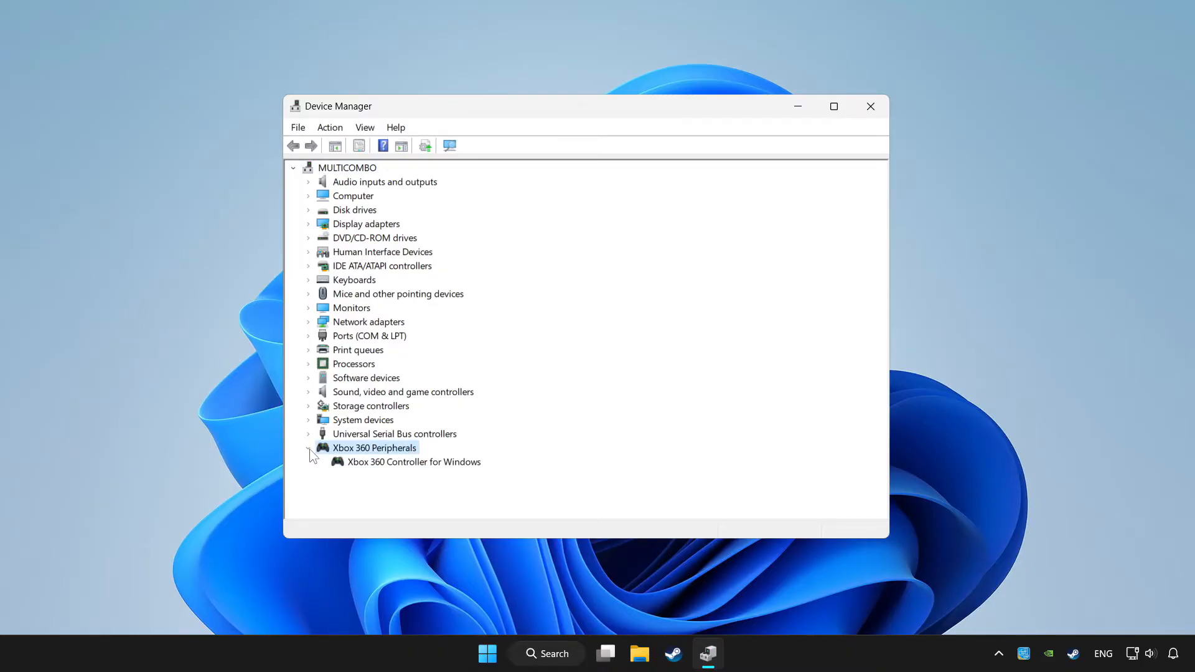
Run an automatic driver update on Xbox 360 Controller for Windows and dismiss the 'best drivers installed' result.
click(413, 462)
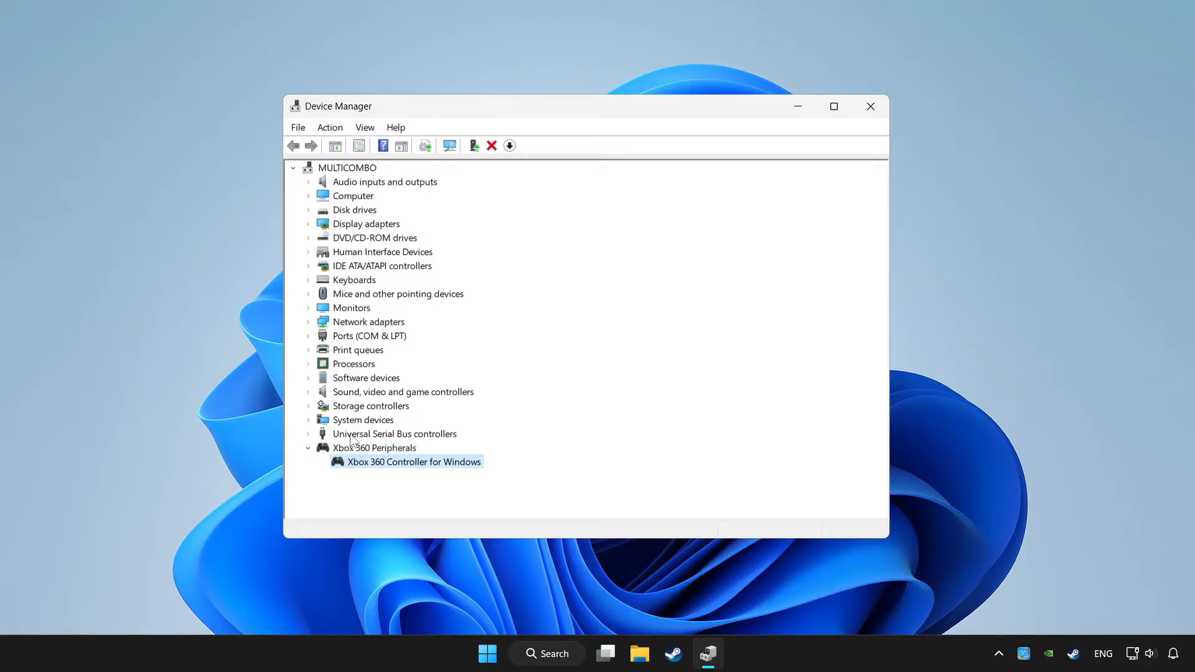
right_click(412, 462)
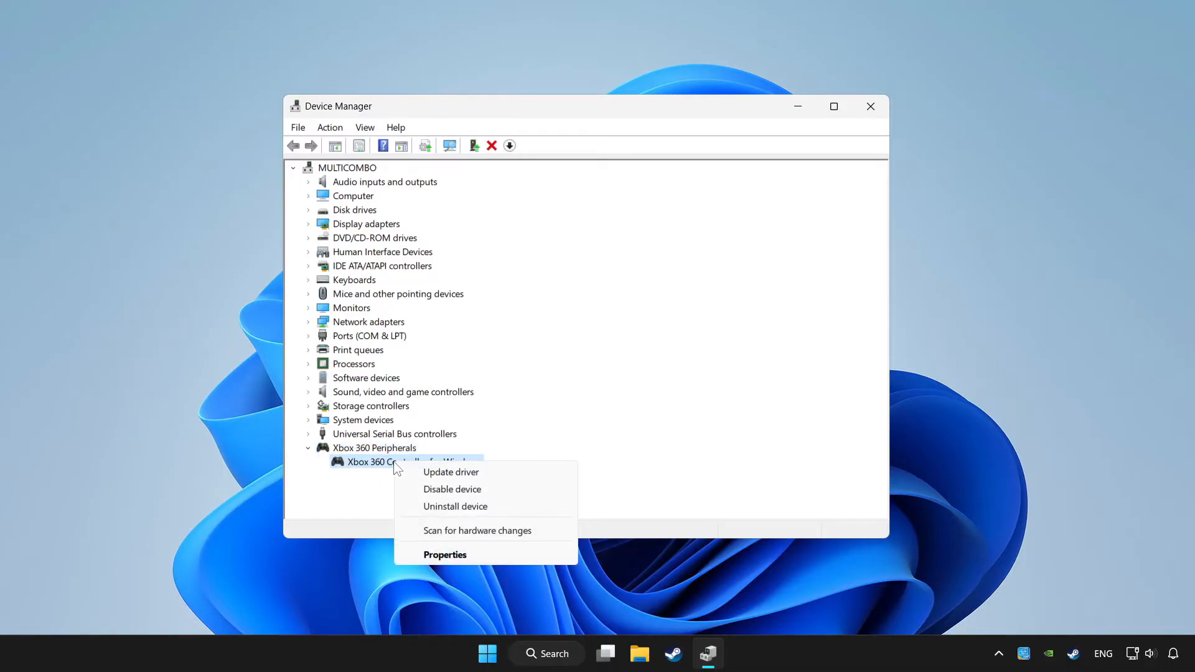
mouse_move(450, 472)
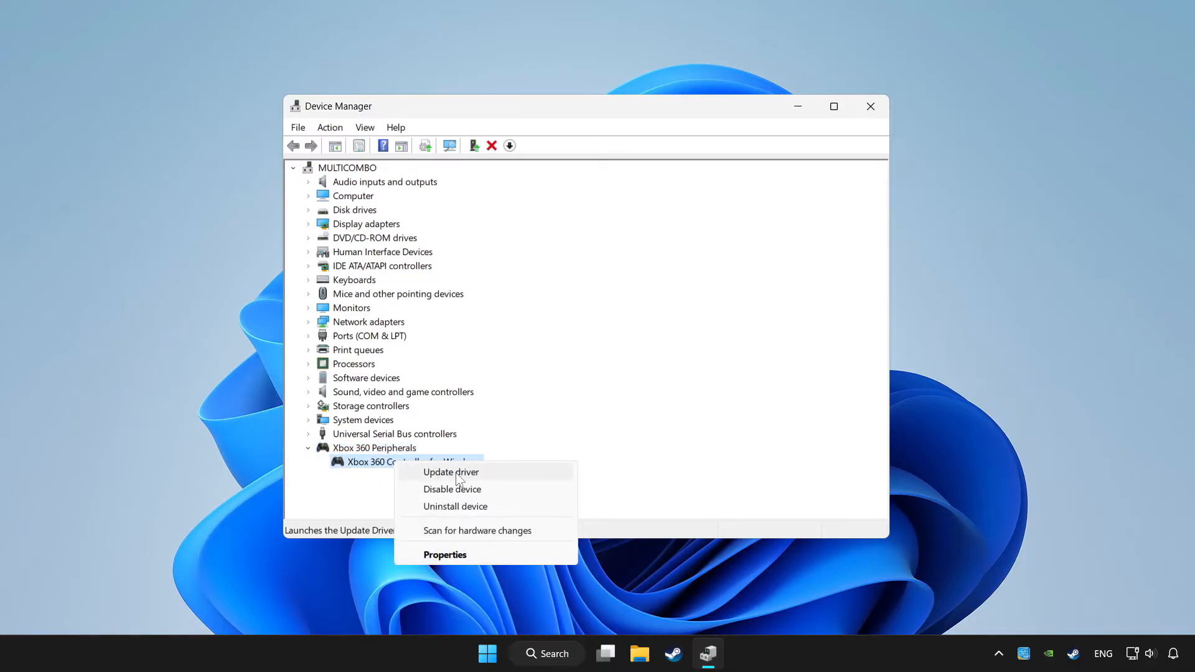
click(449, 472)
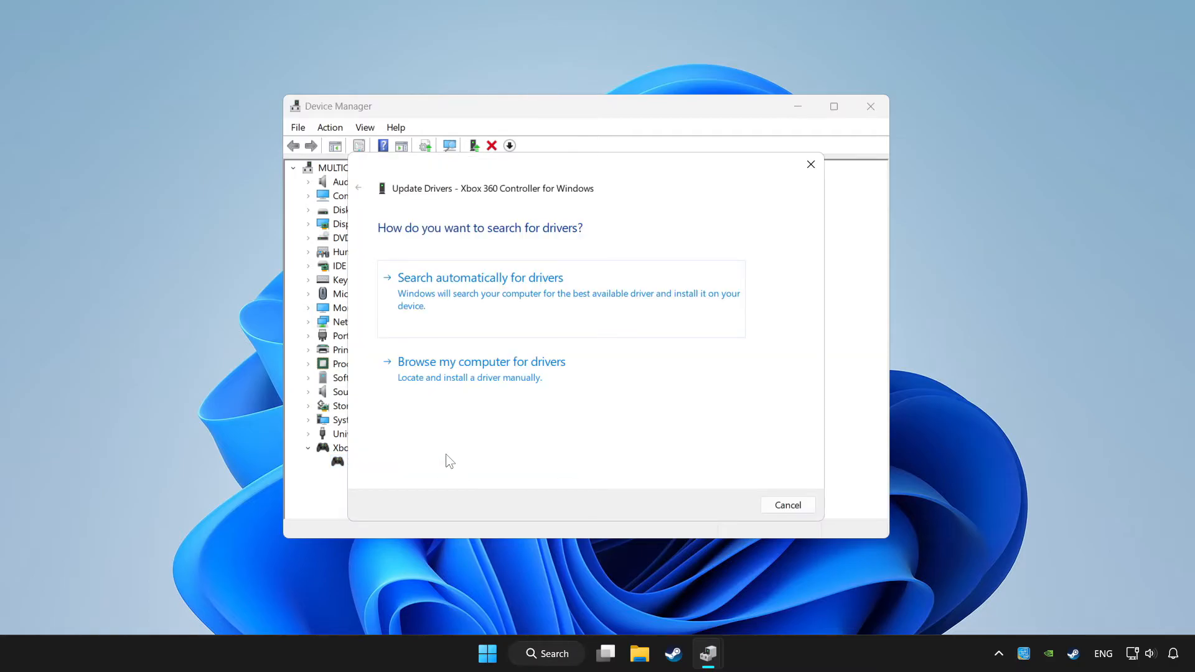
mouse_move(538, 298)
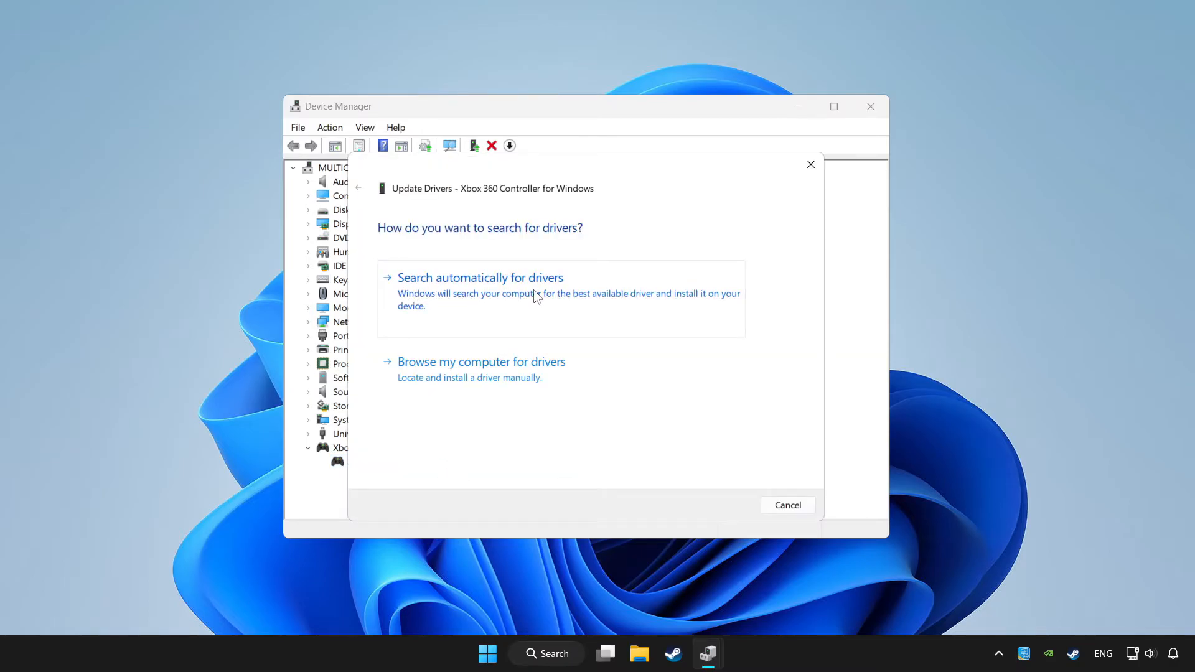
click(480, 277)
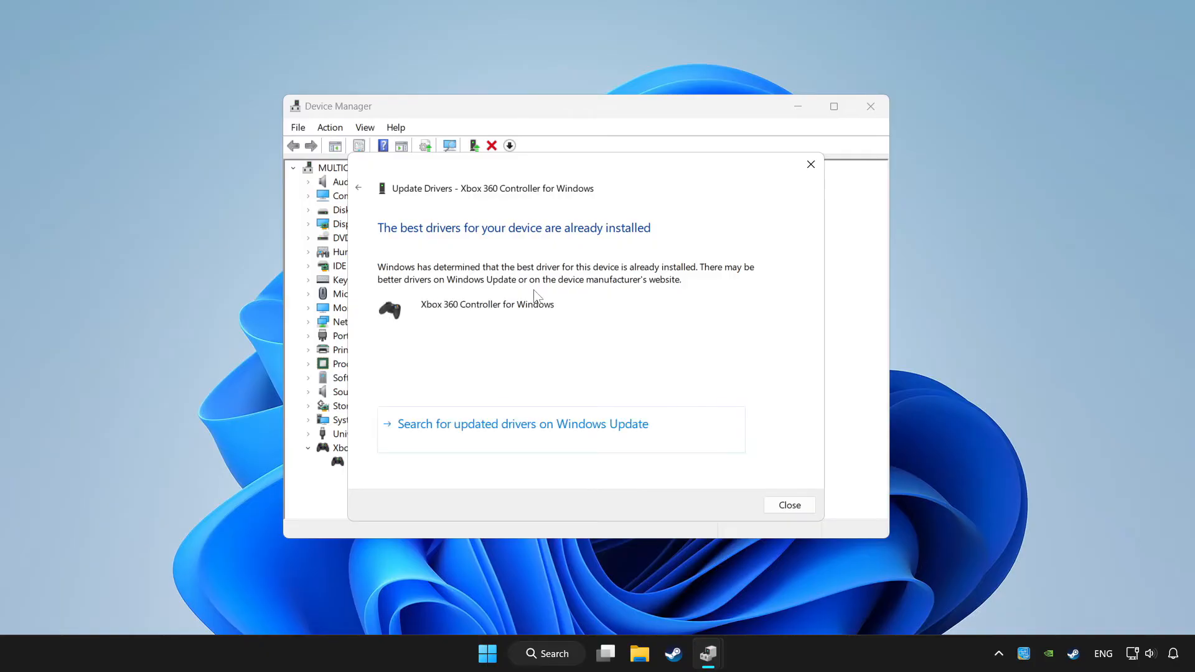
mouse_move(790, 505)
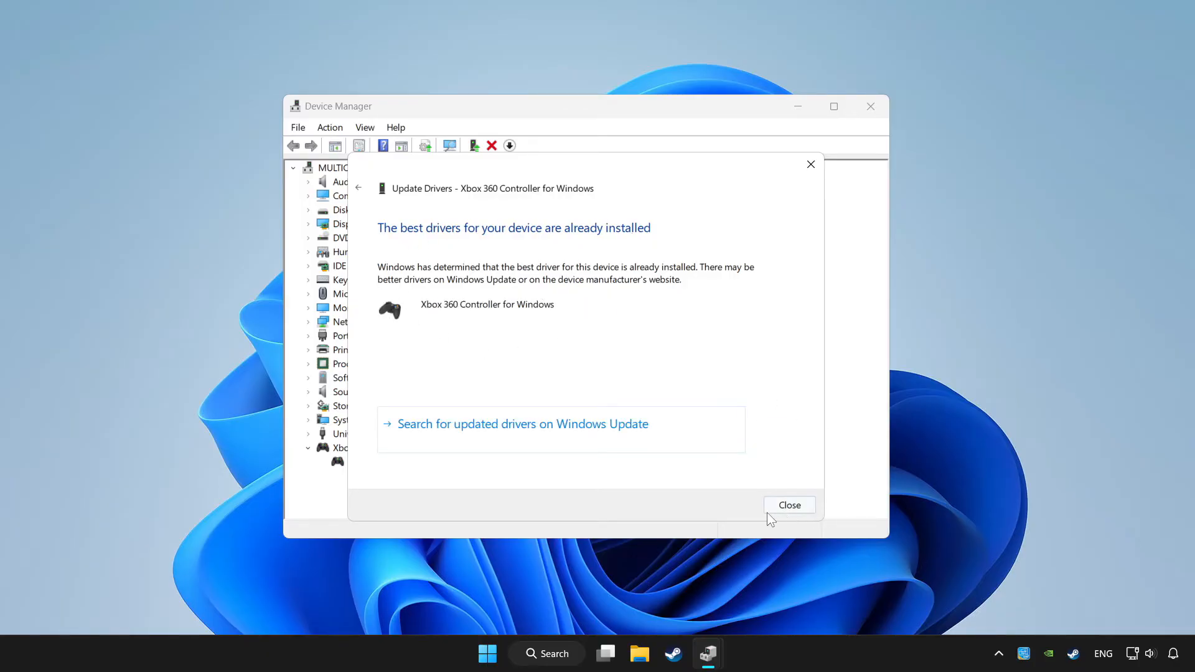
click(789, 505)
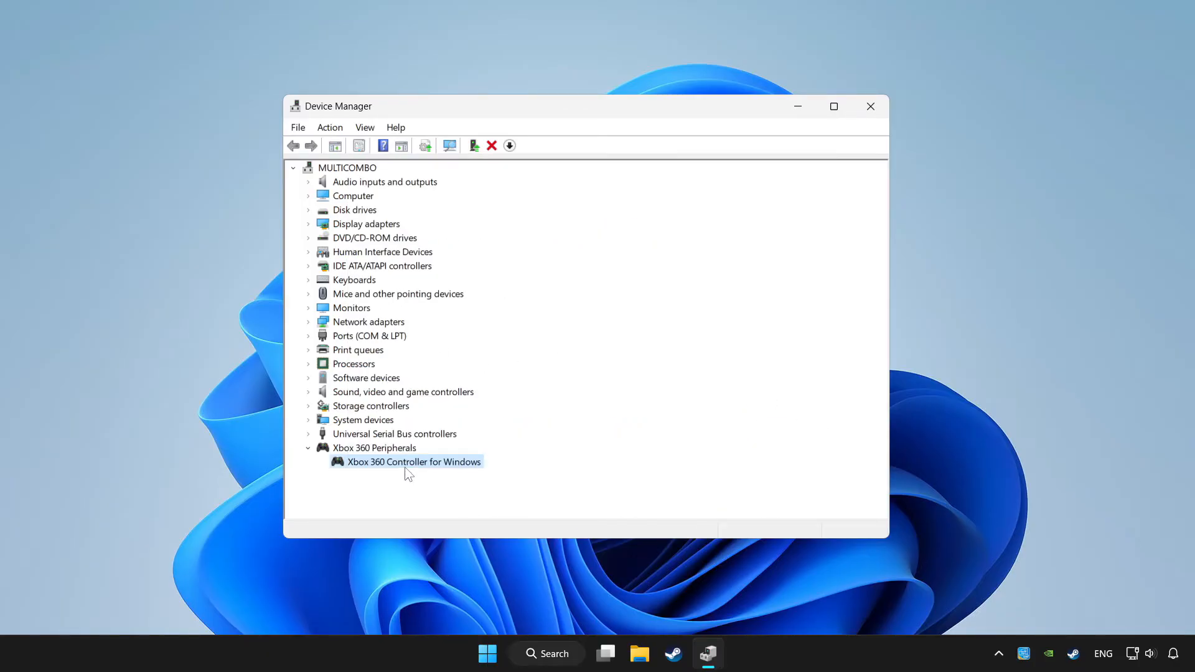
Disable the Xbox 360 Controller for Windows and confirm the disable prompt.
right_click(413, 462)
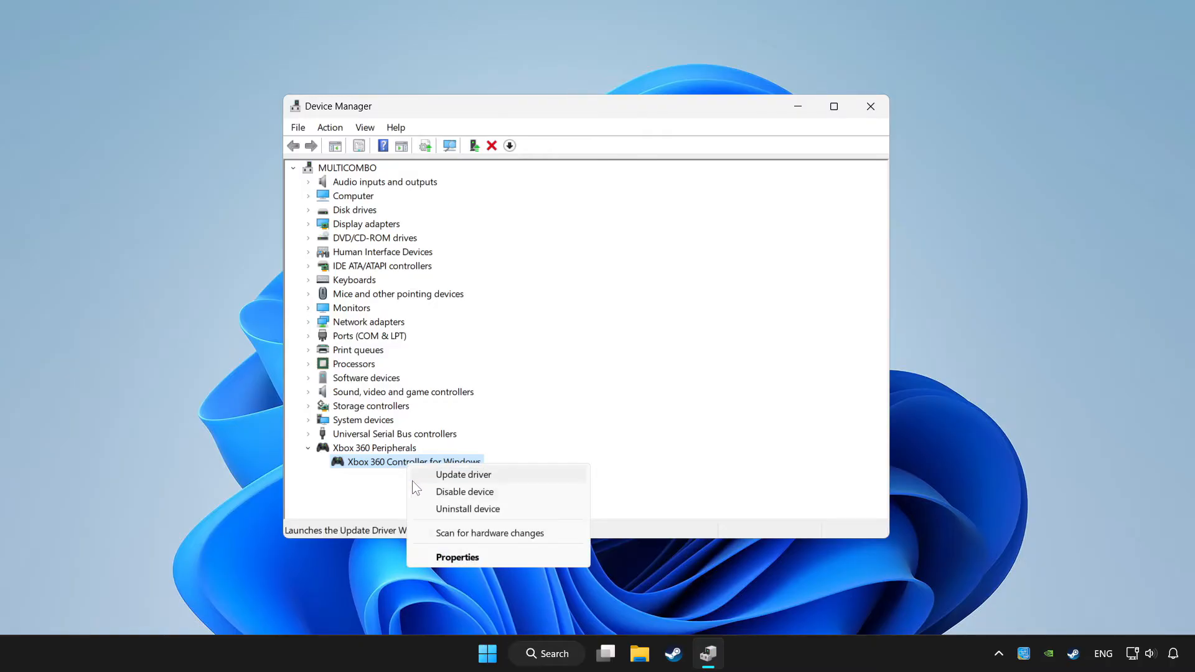
mouse_move(464, 492)
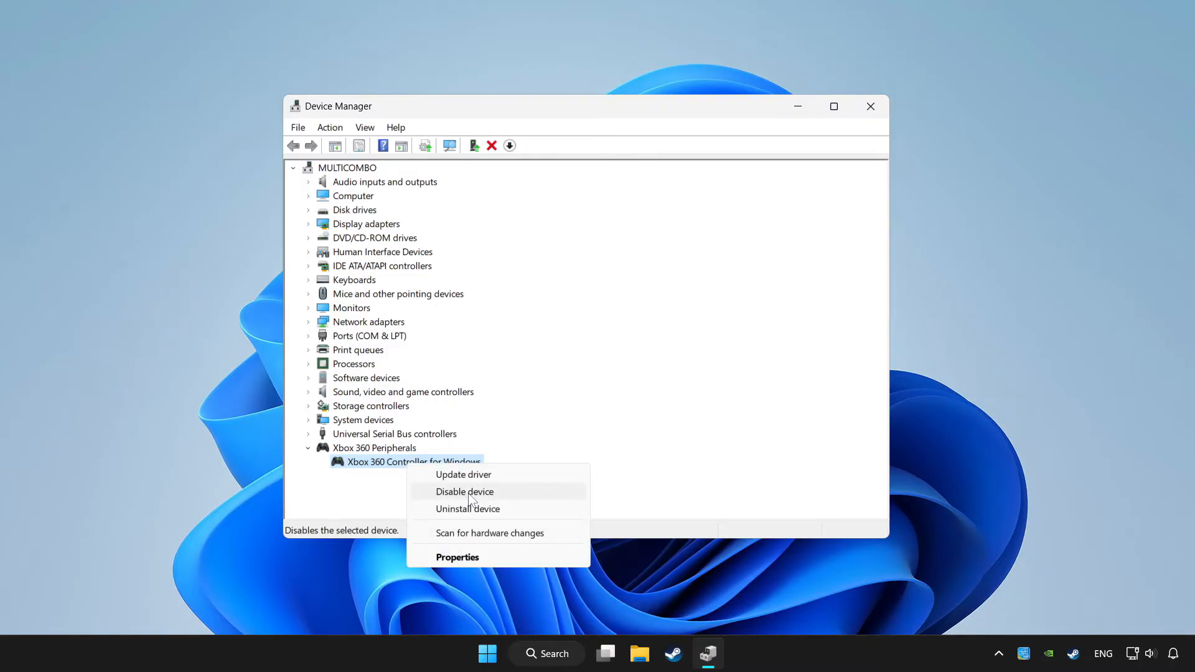
click(464, 492)
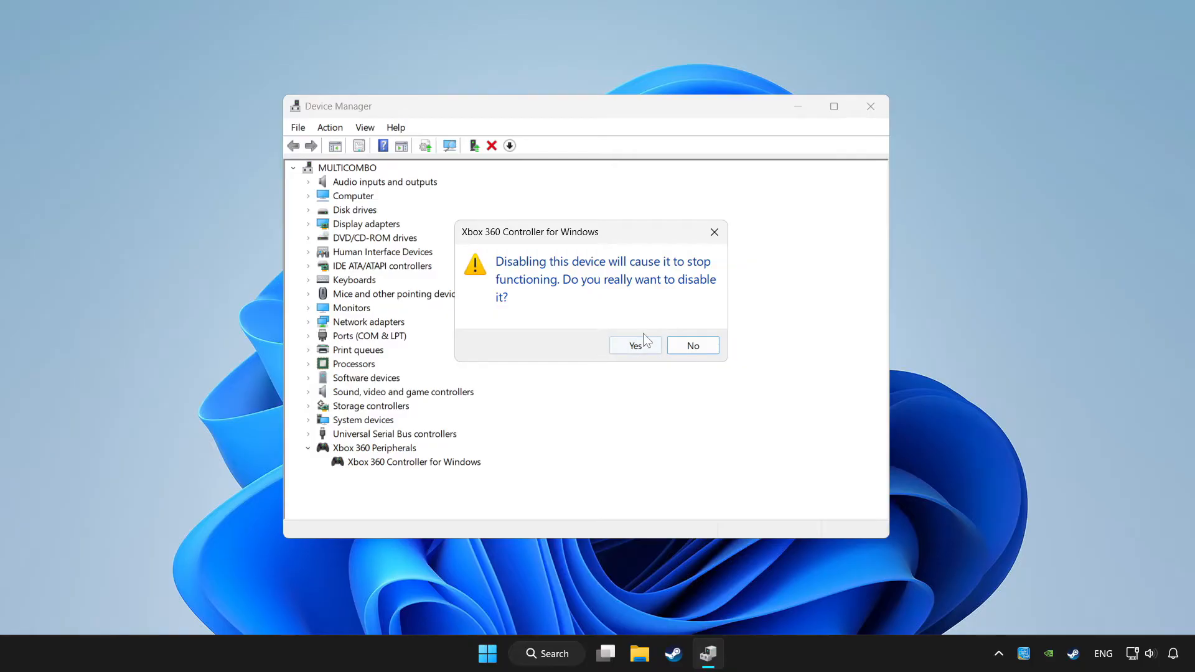
click(636, 345)
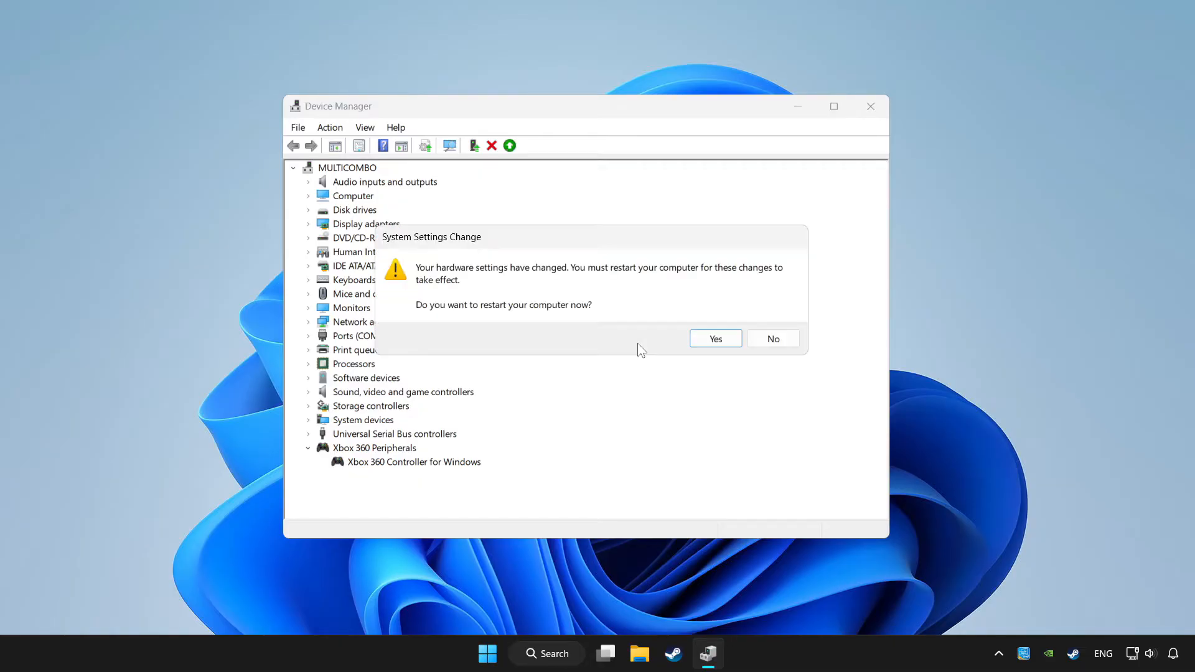
mouse_move(605, 330)
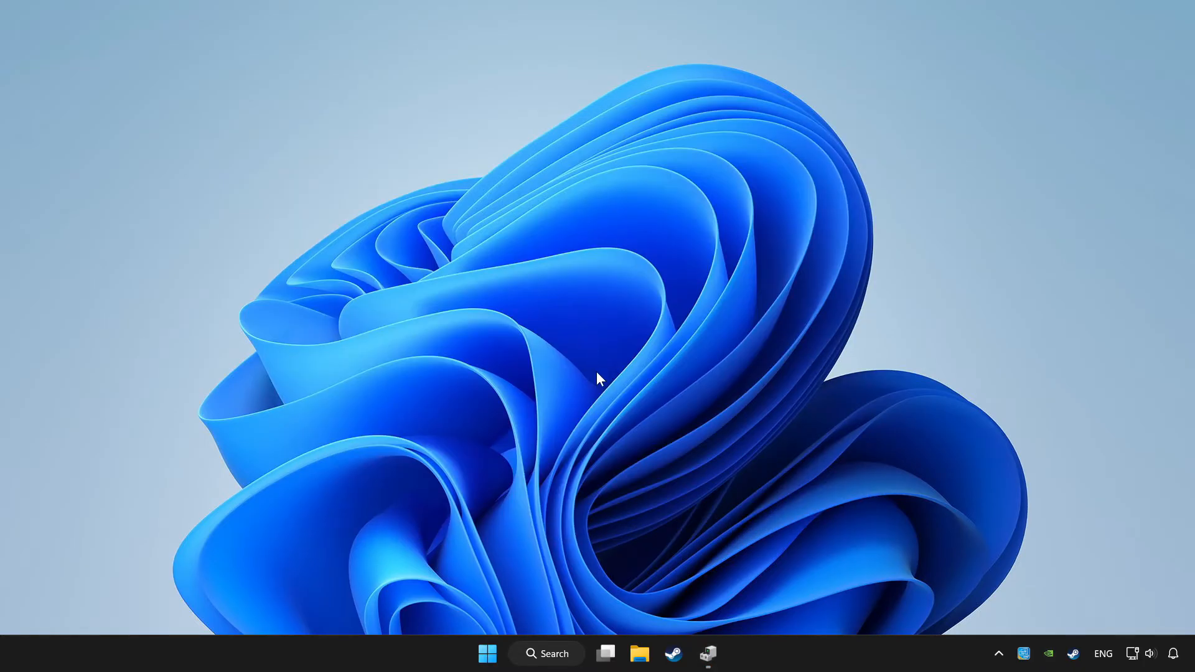
Re-enable the Xbox 360 Controller for Windows and close Device Manager.
click(708, 653)
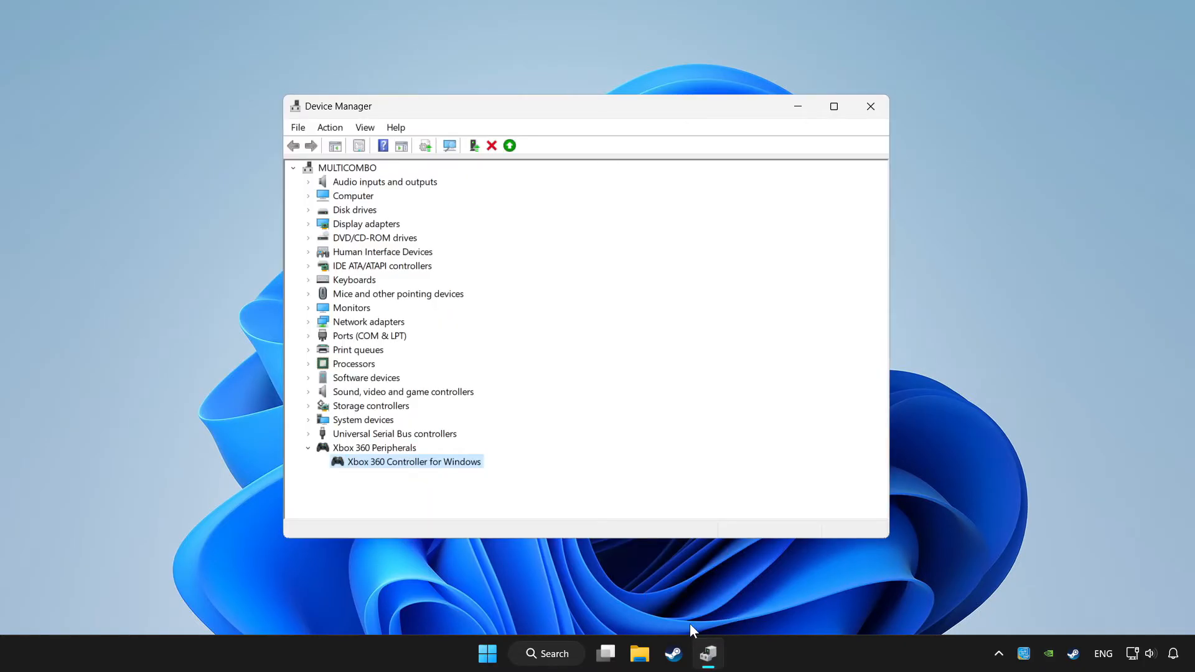
right_click(413, 460)
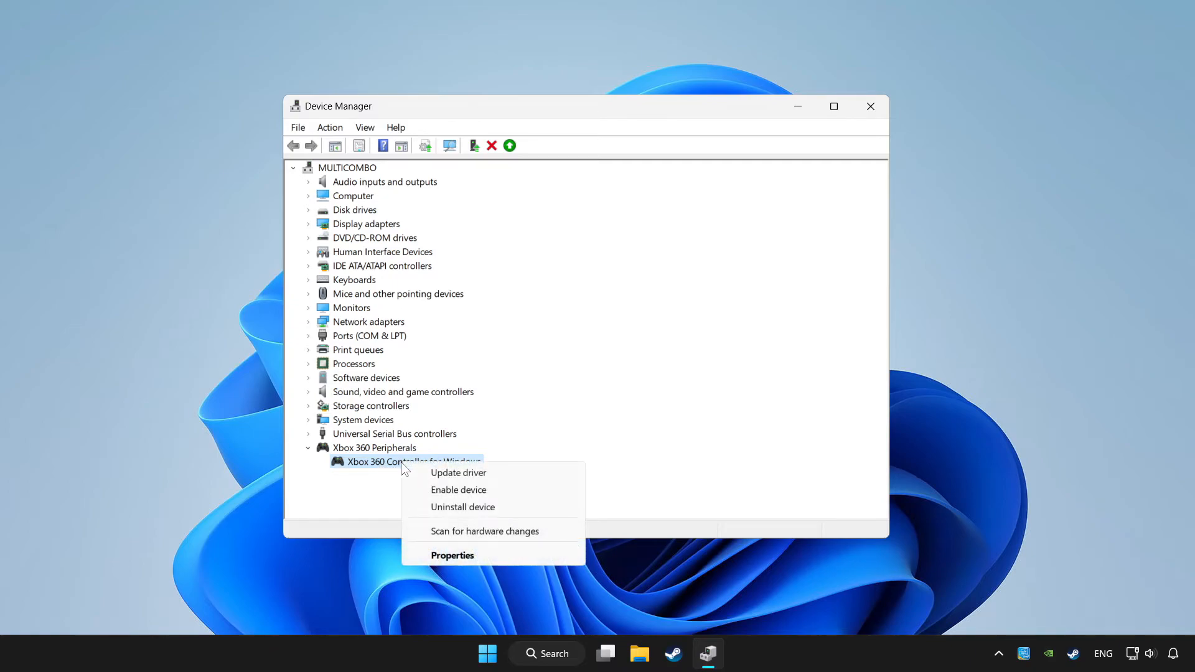
mouse_move(457, 490)
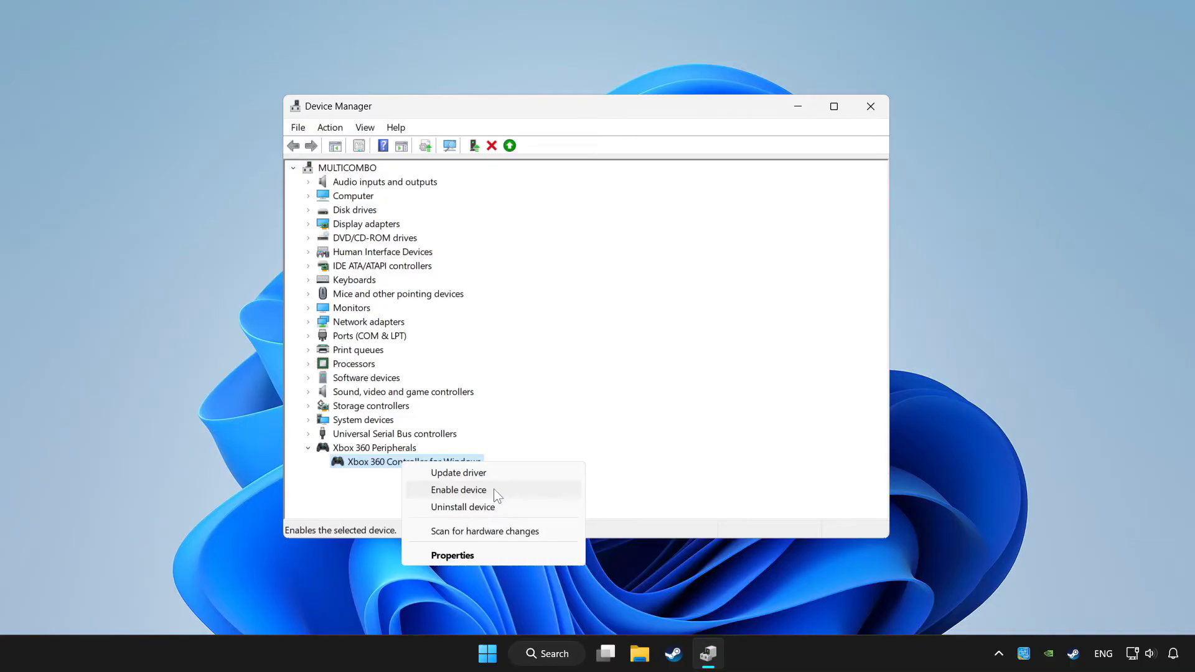
click(460, 490)
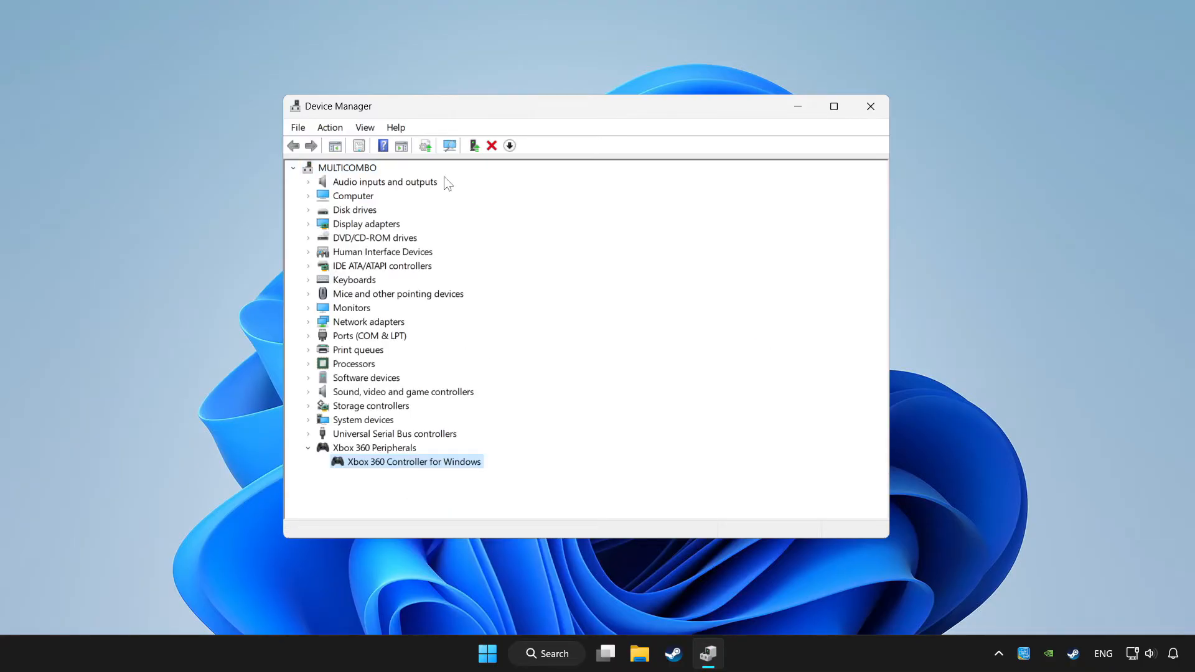
mouse_move(582, 259)
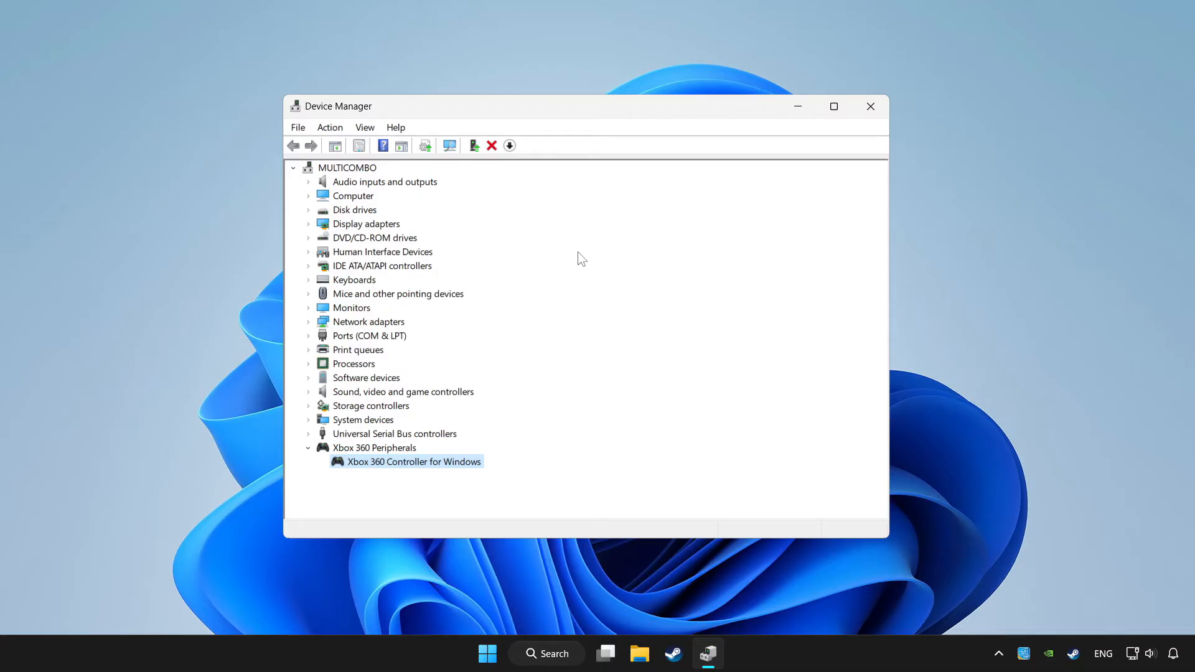
mouse_move(775, 244)
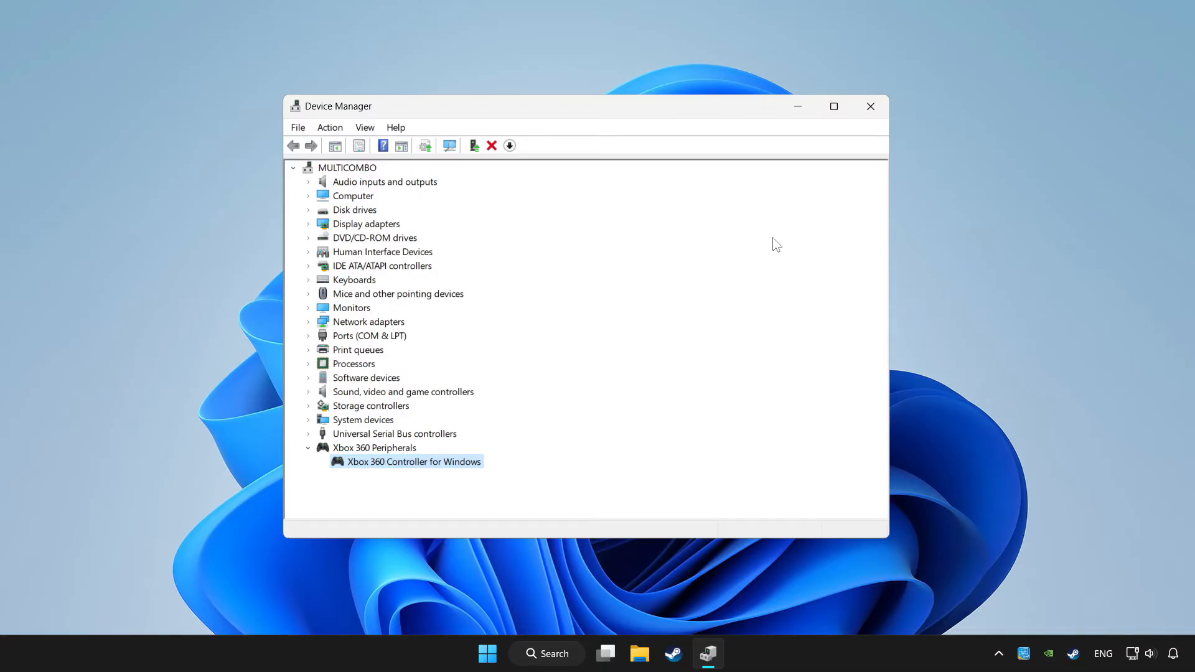
mouse_move(870, 106)
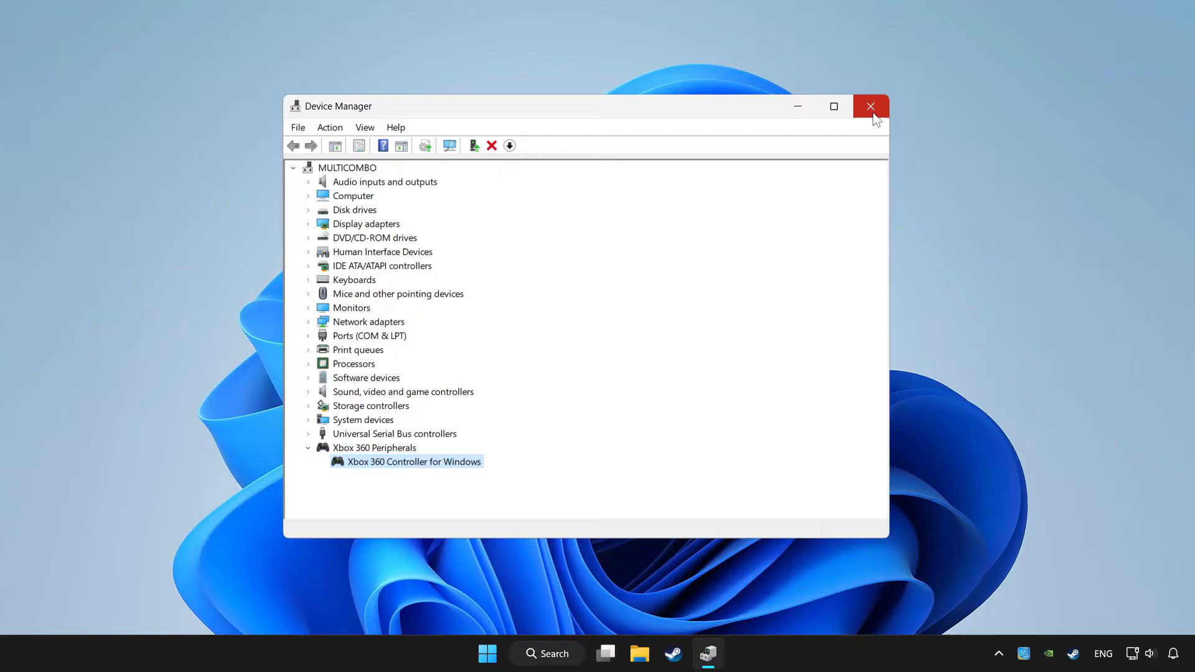
click(871, 106)
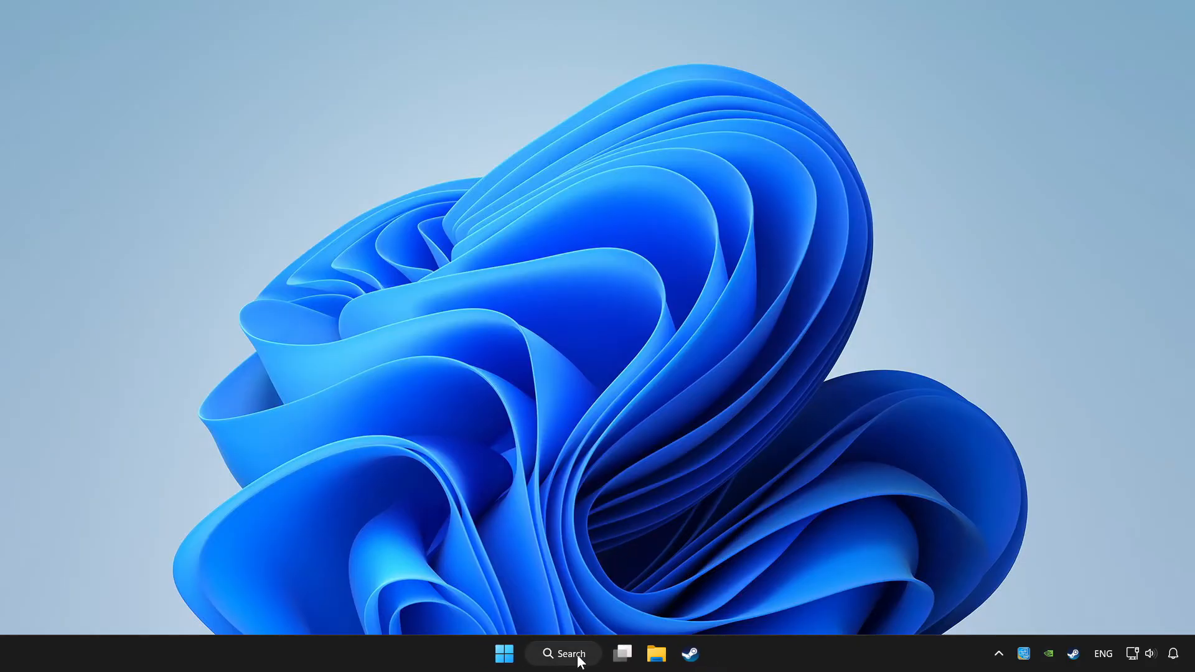
Reach the Xbox 360 controller's Settings page in Game Controllers Properties via Windows Search.
click(562, 654)
text(controller)
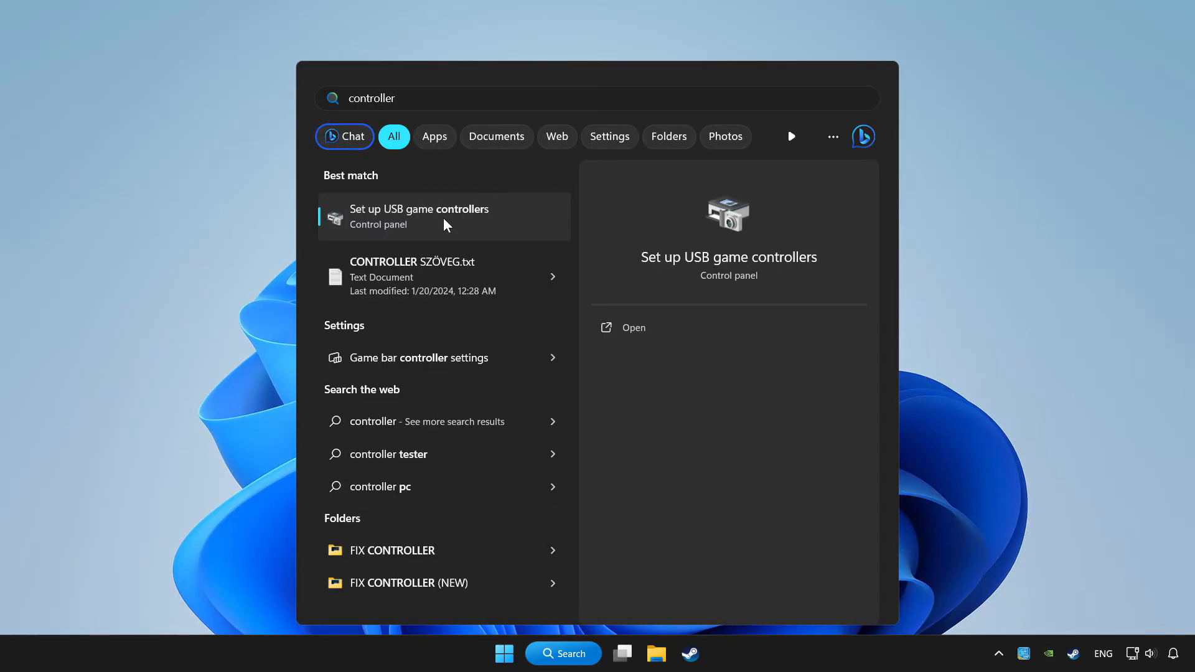
mouse_move(477, 222)
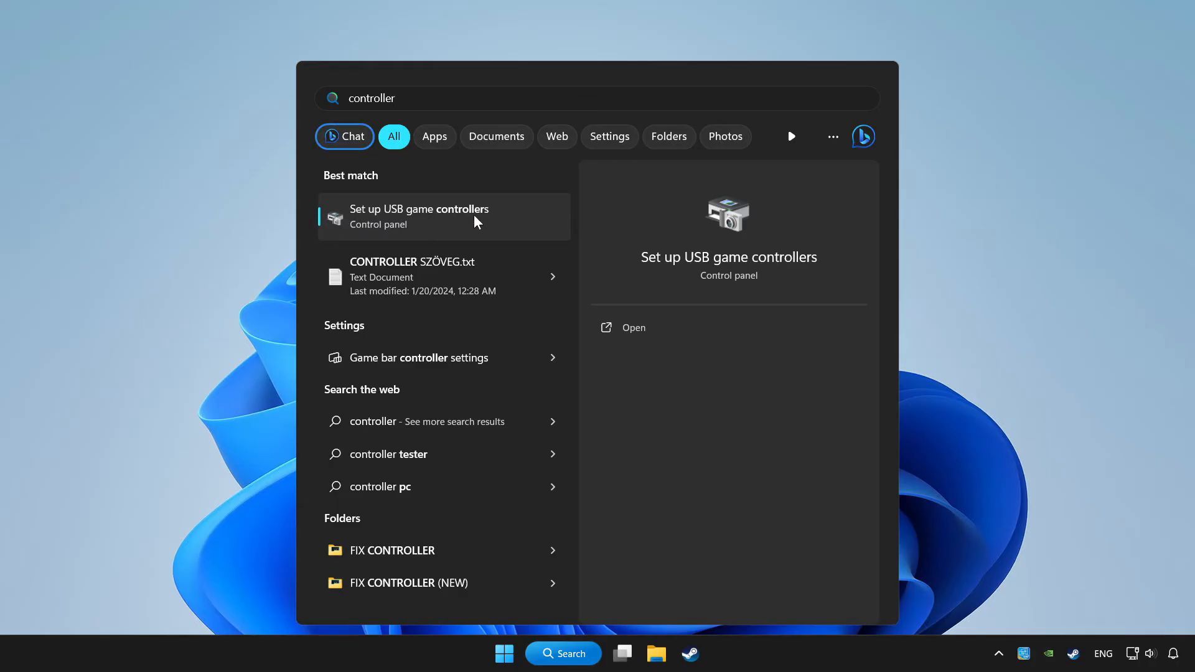
click(442, 215)
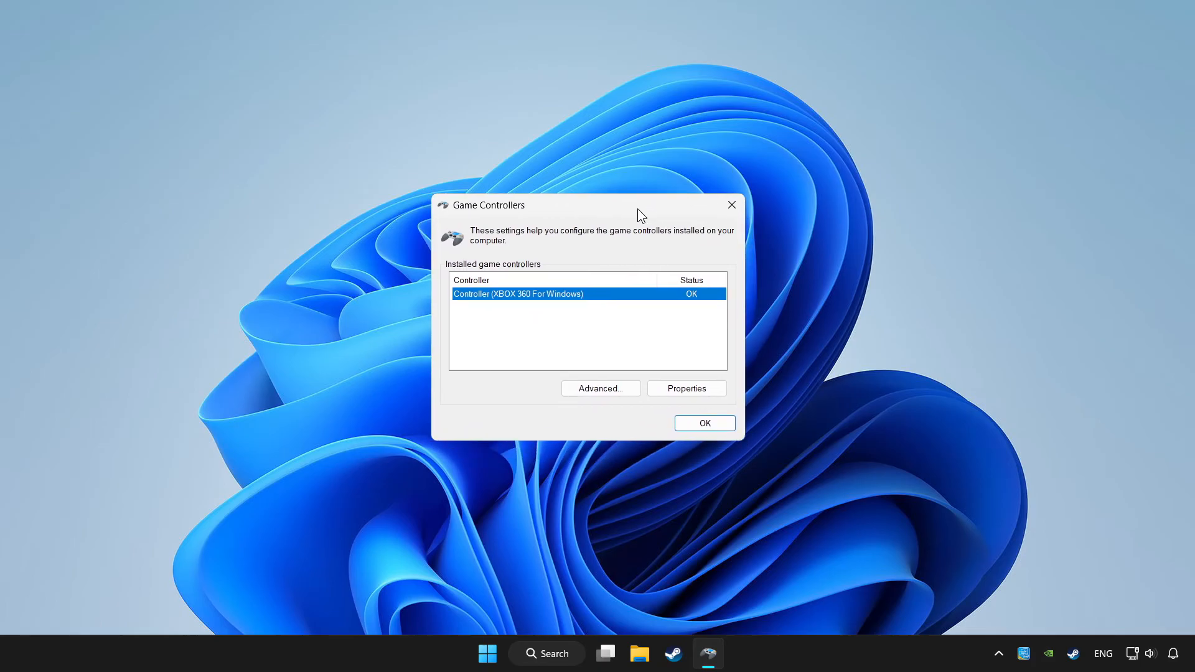
mouse_move(555, 306)
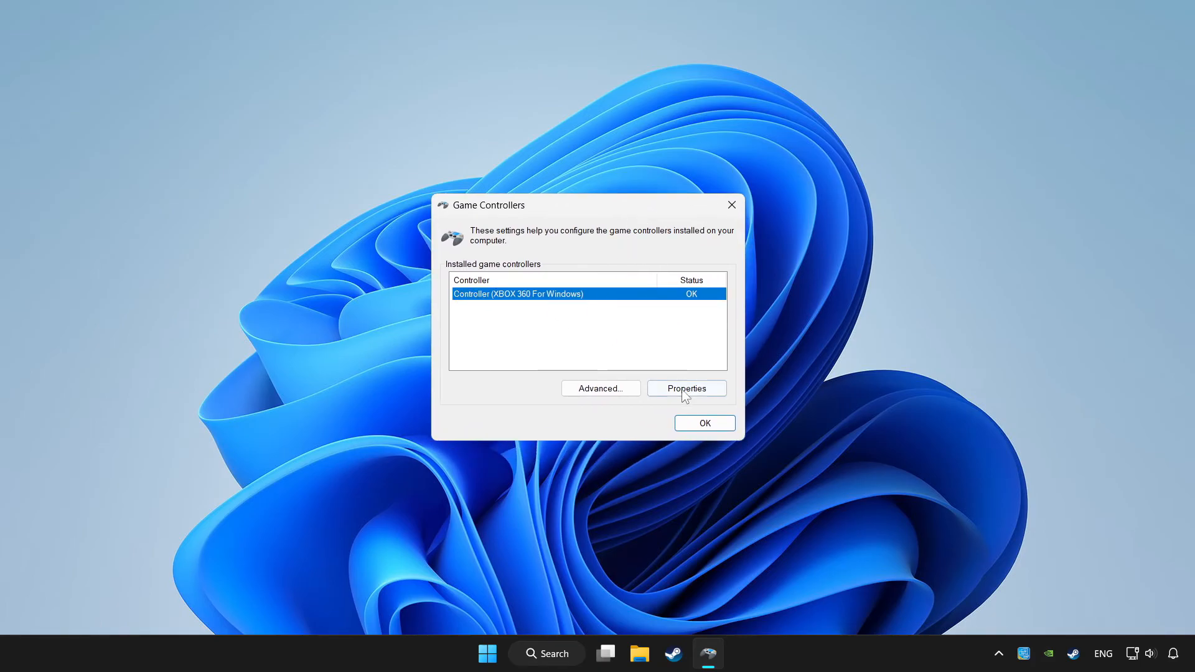
click(685, 389)
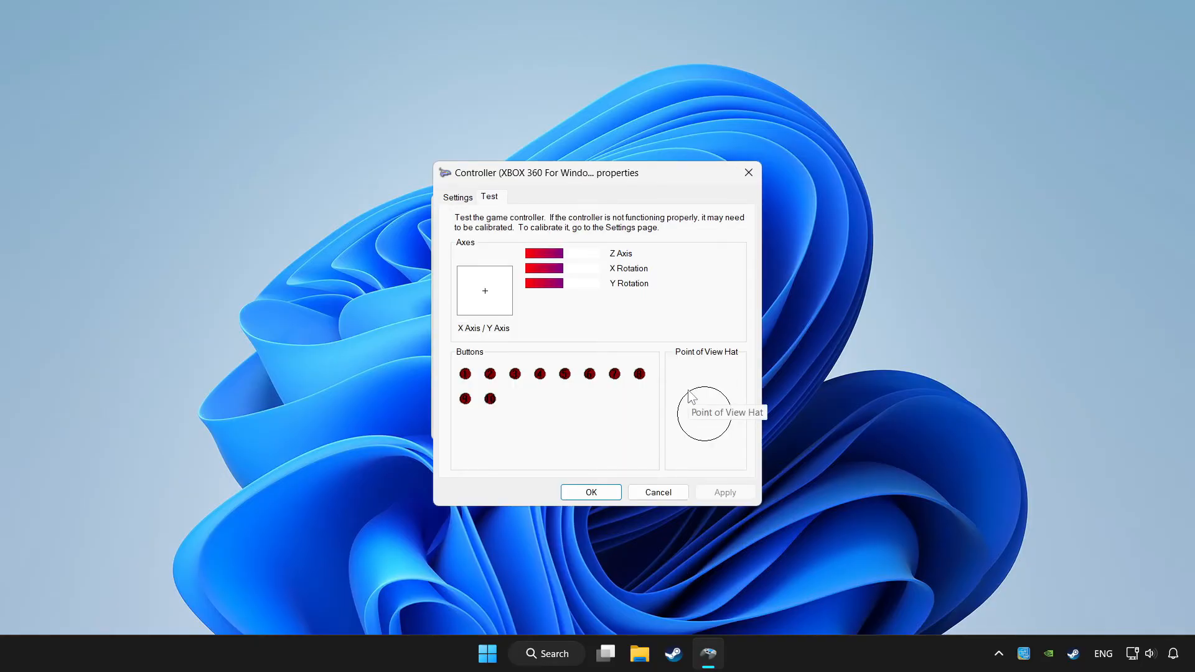
mouse_move(467, 217)
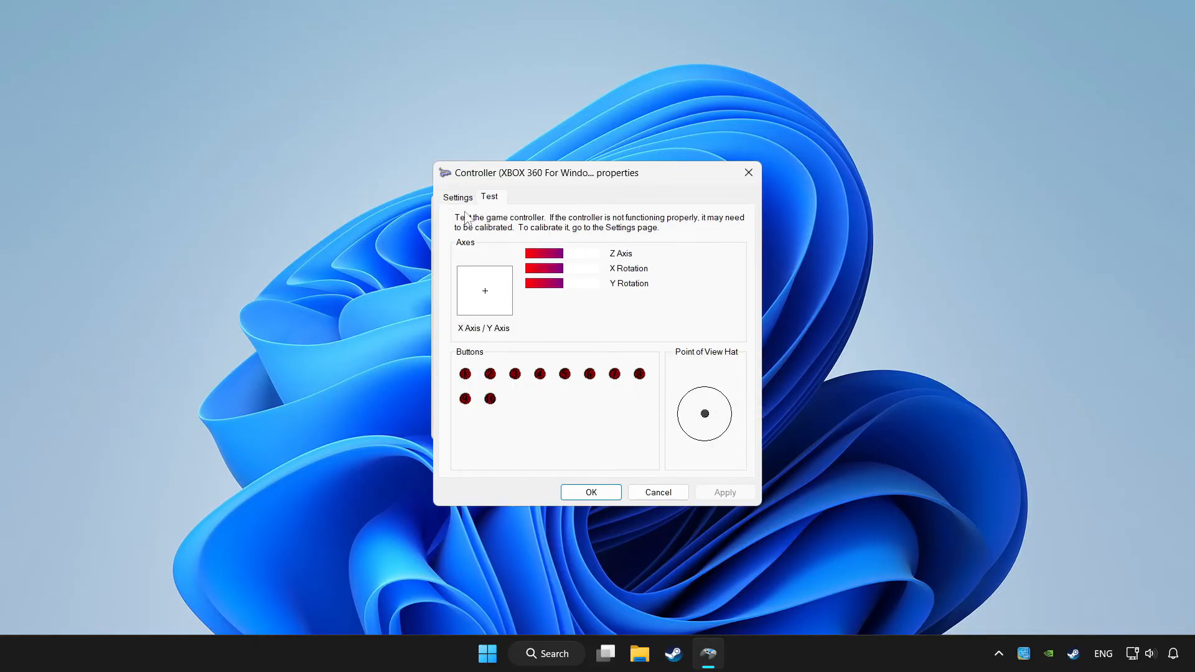
click(457, 197)
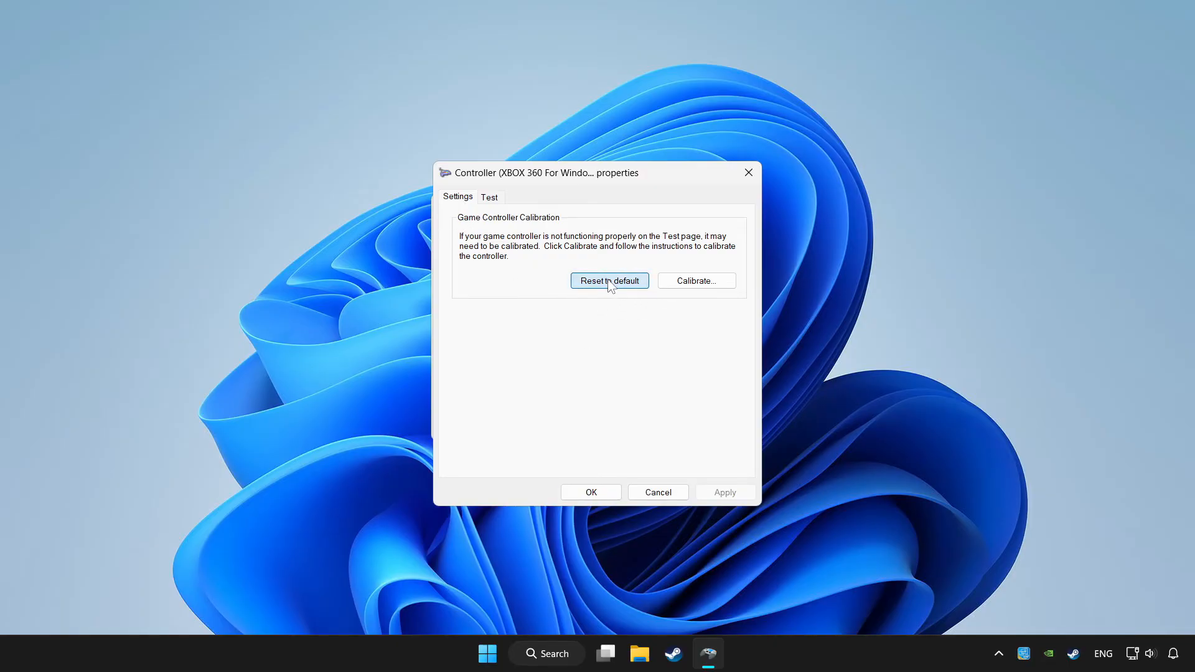
mouse_move(681, 298)
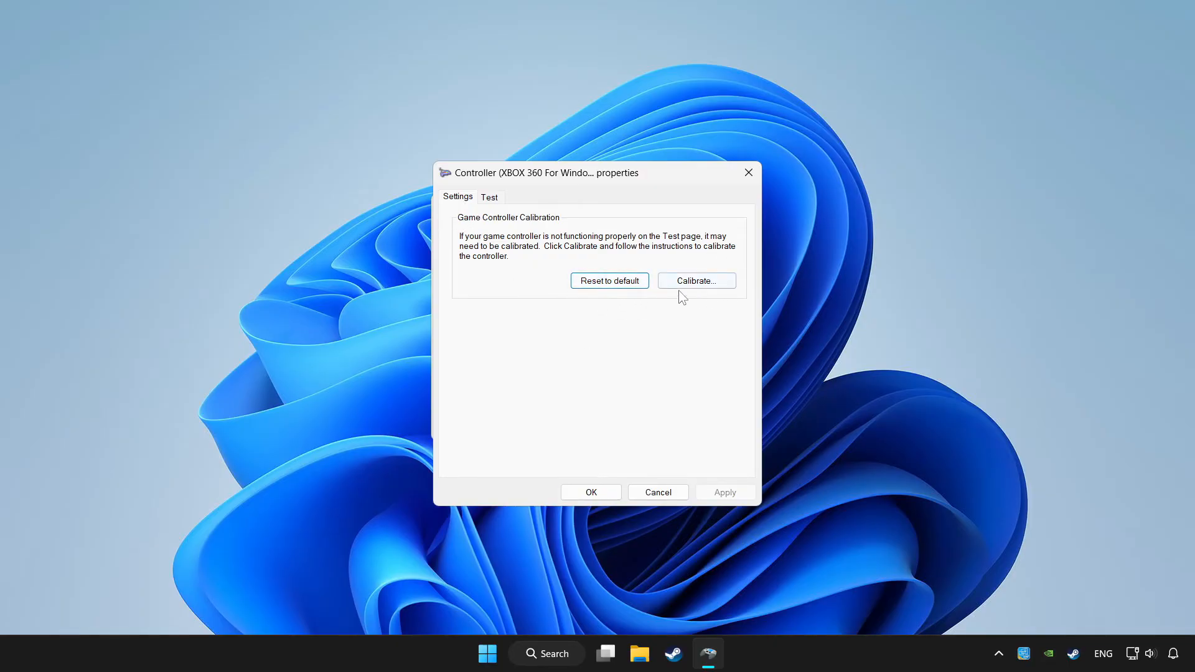
Complete the calibration wizard: d-pad centre point, verification and Z Axis, then save with Finish.
click(694, 280)
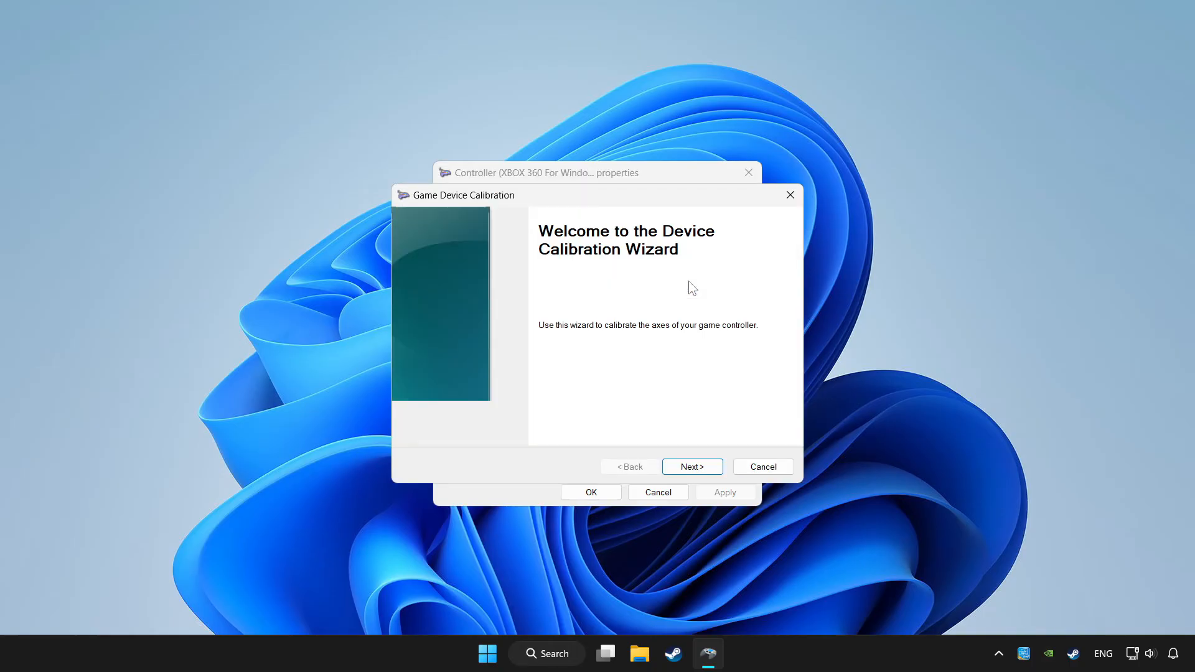
click(692, 467)
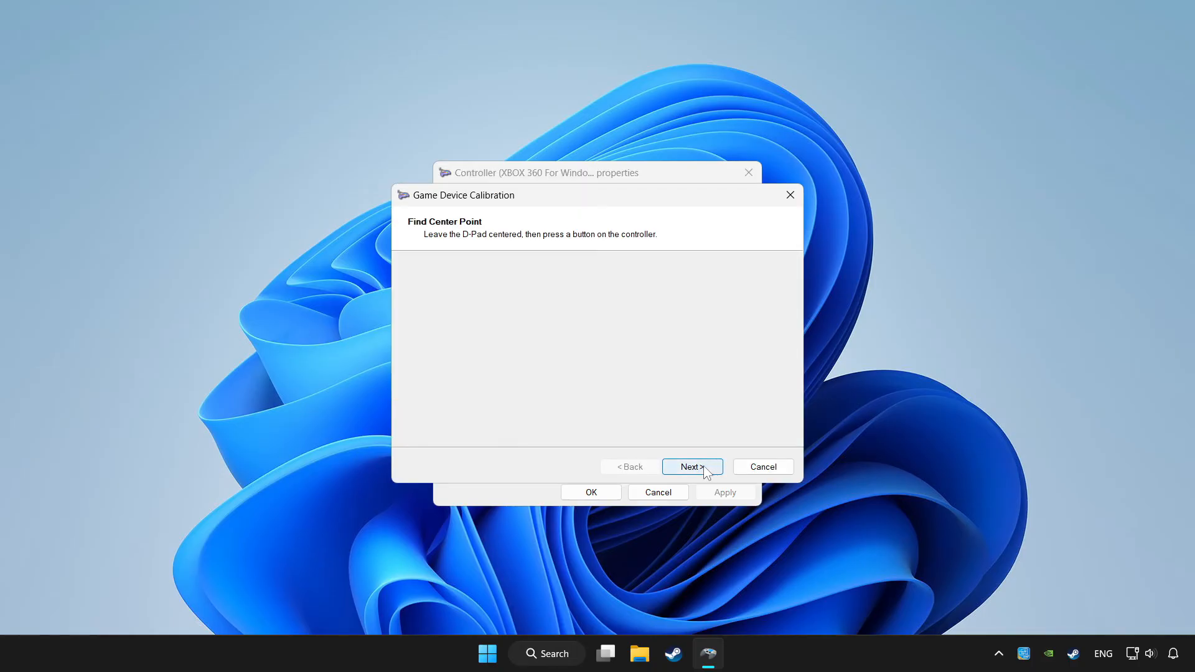
click(689, 467)
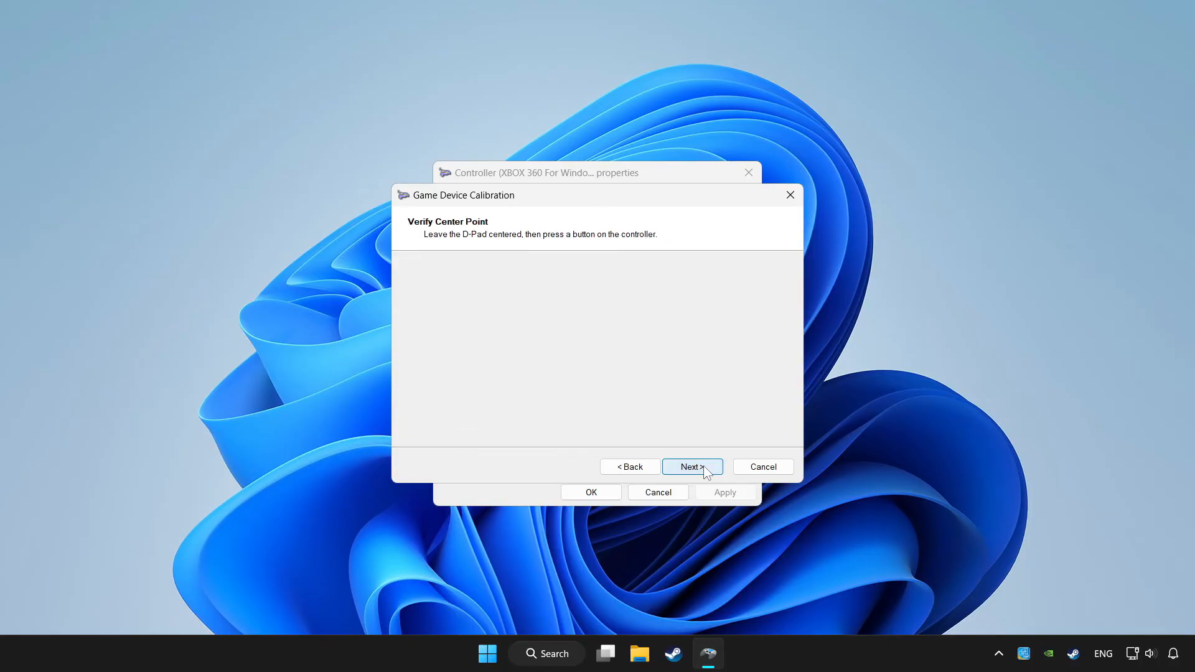
click(691, 467)
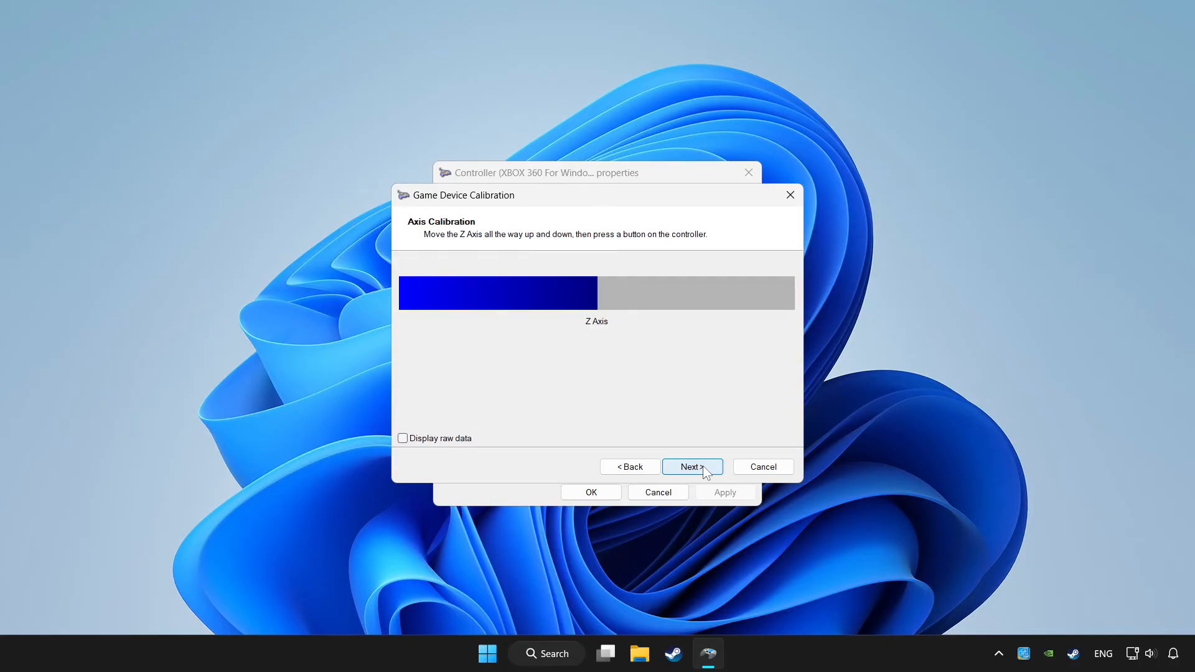
click(691, 467)
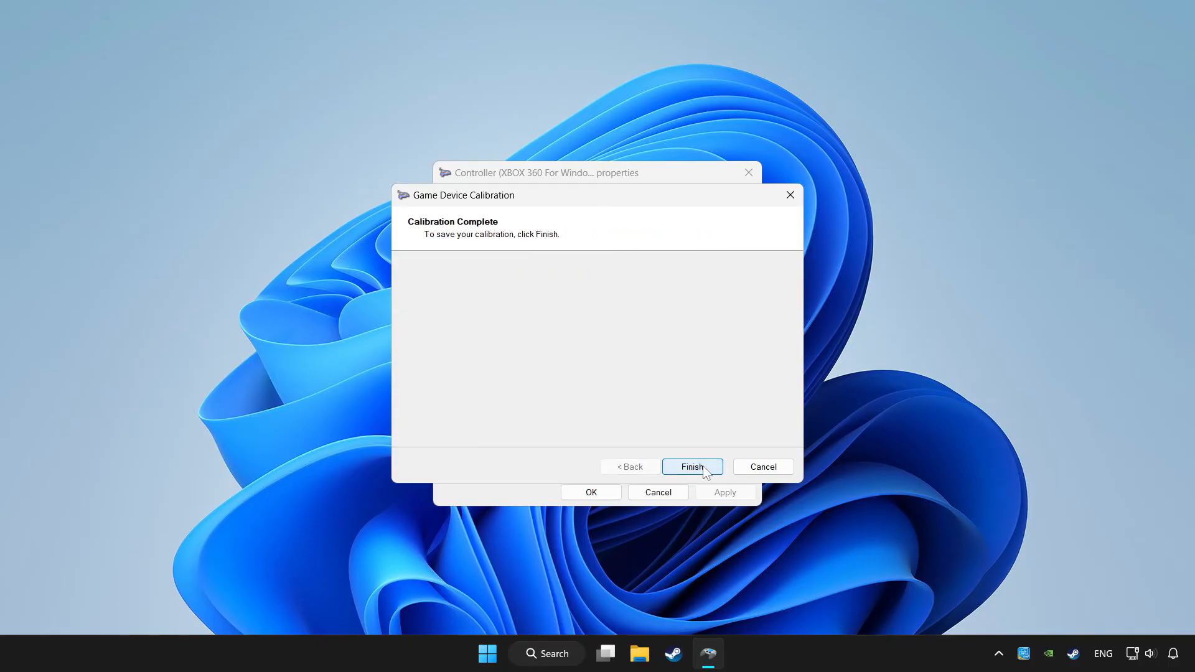
click(691, 467)
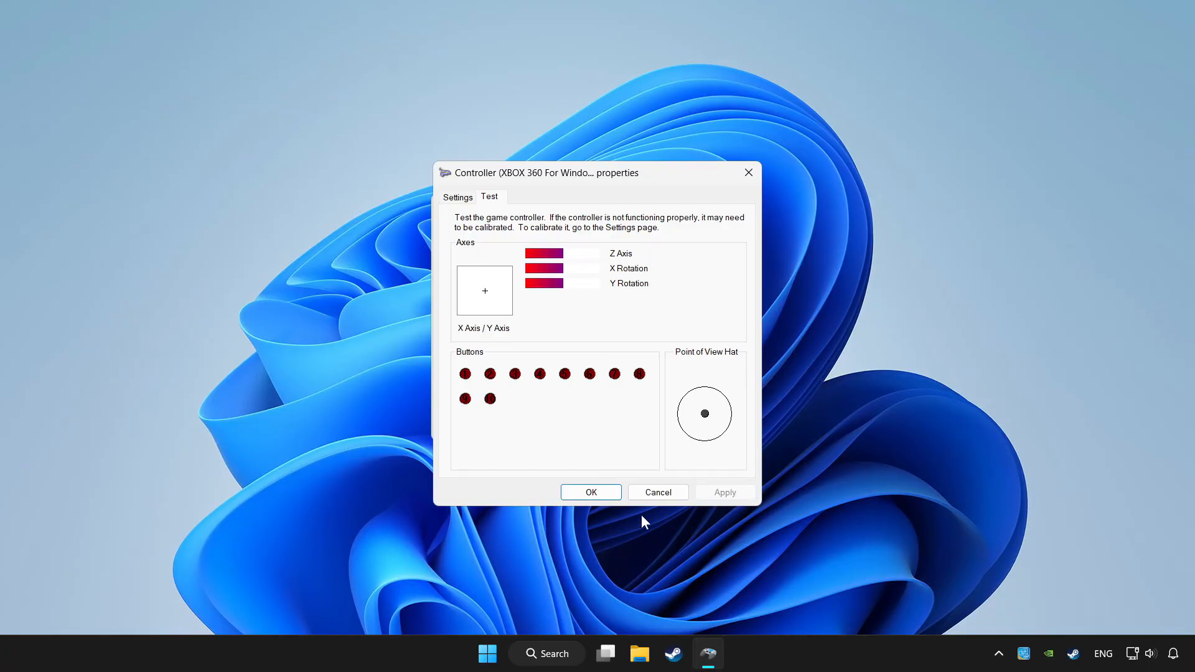
Confirm Properties and Game Controllers with OK, returning to the desktop.
click(590, 492)
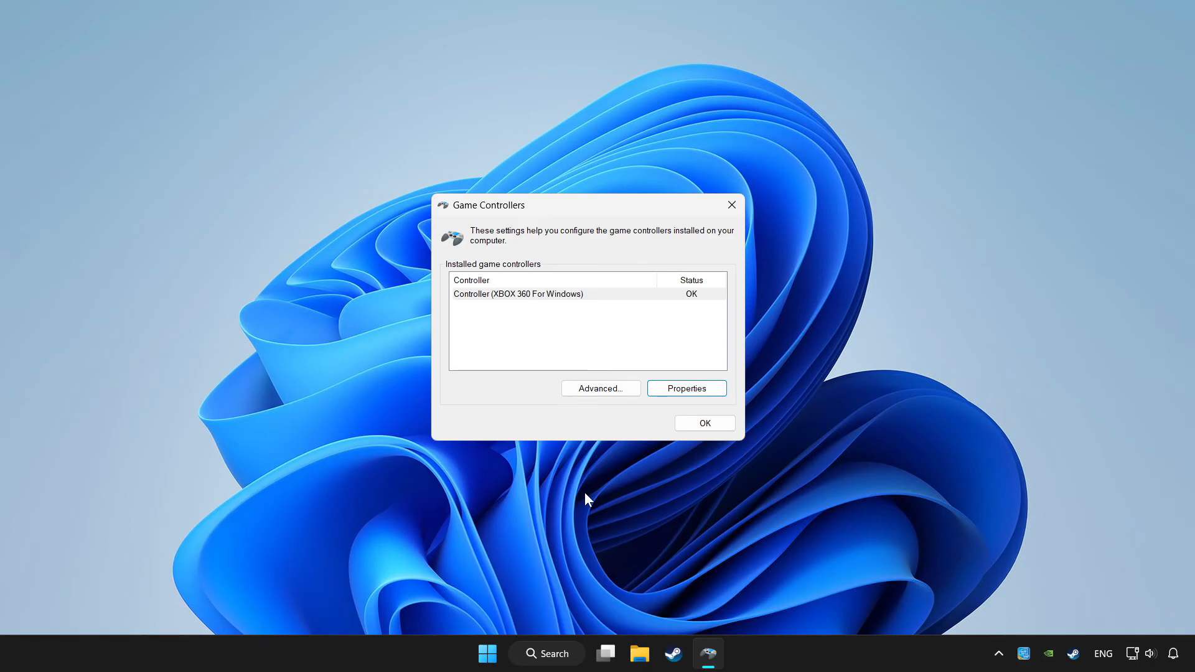
click(704, 423)
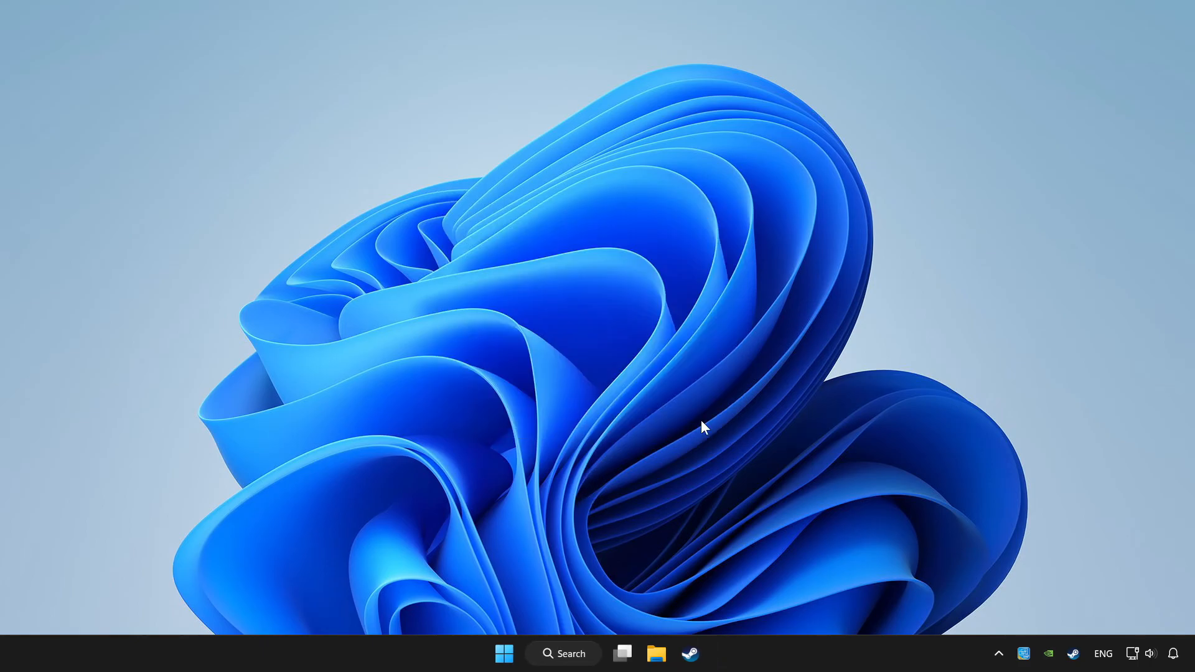
Launch Steam and show YOUR PROBLEMATIC GAME's page from the Library home.
click(690, 654)
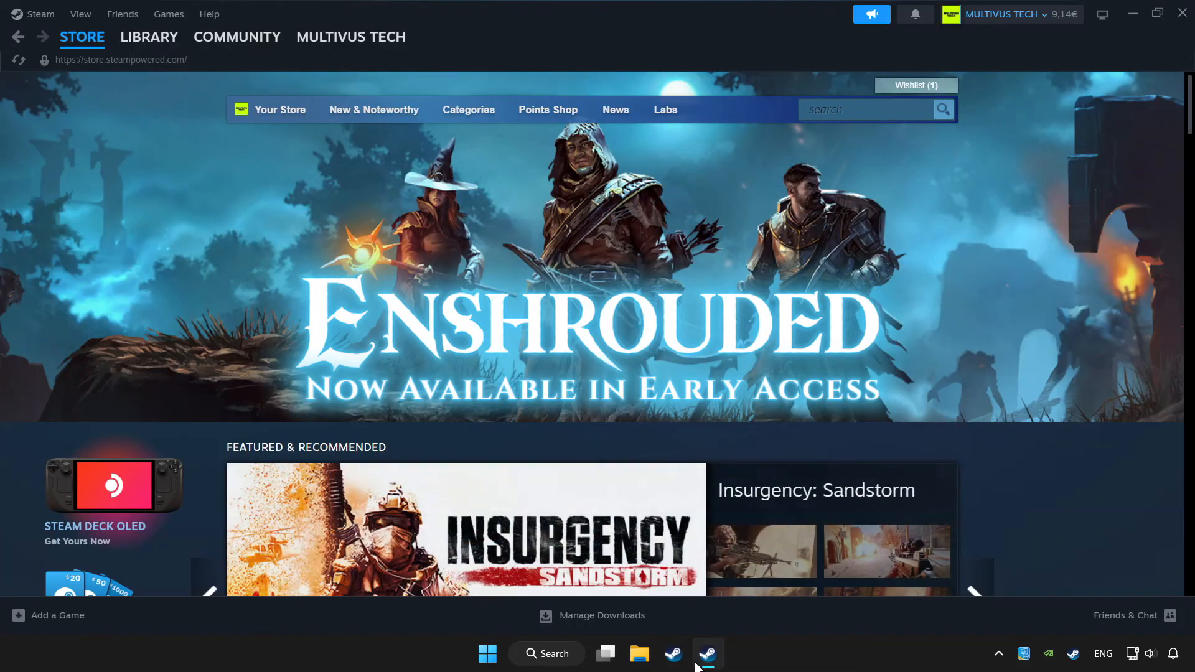
mouse_move(16, 616)
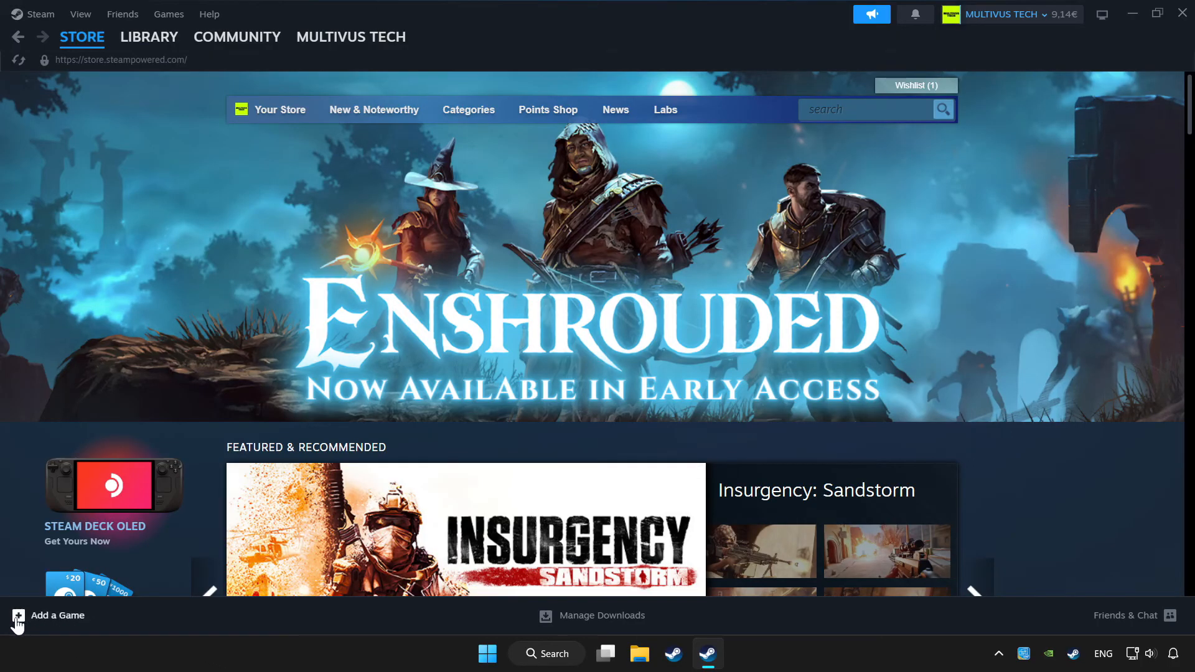
click(56, 615)
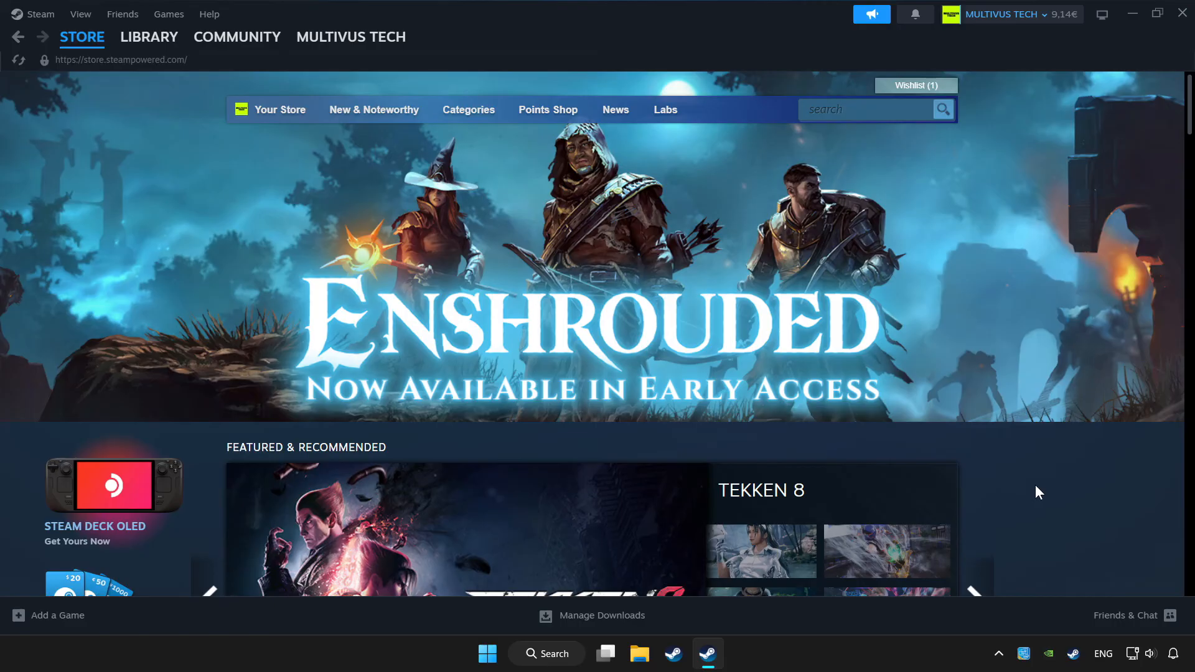
click(148, 36)
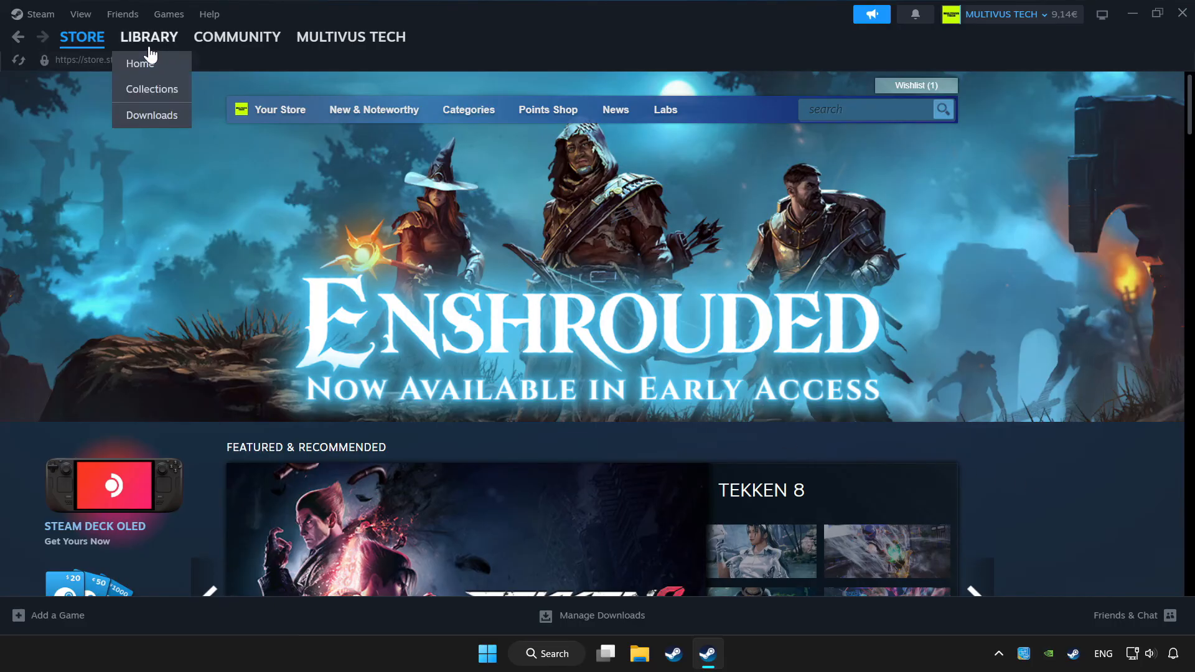
click(148, 37)
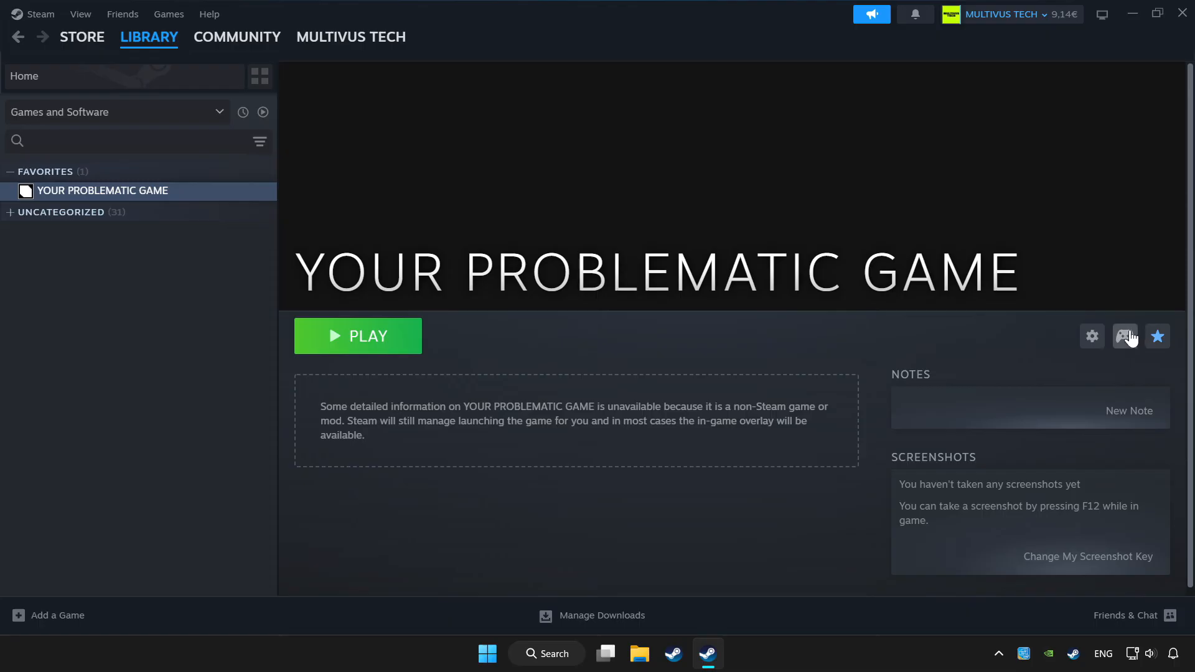
mouse_move(1127, 337)
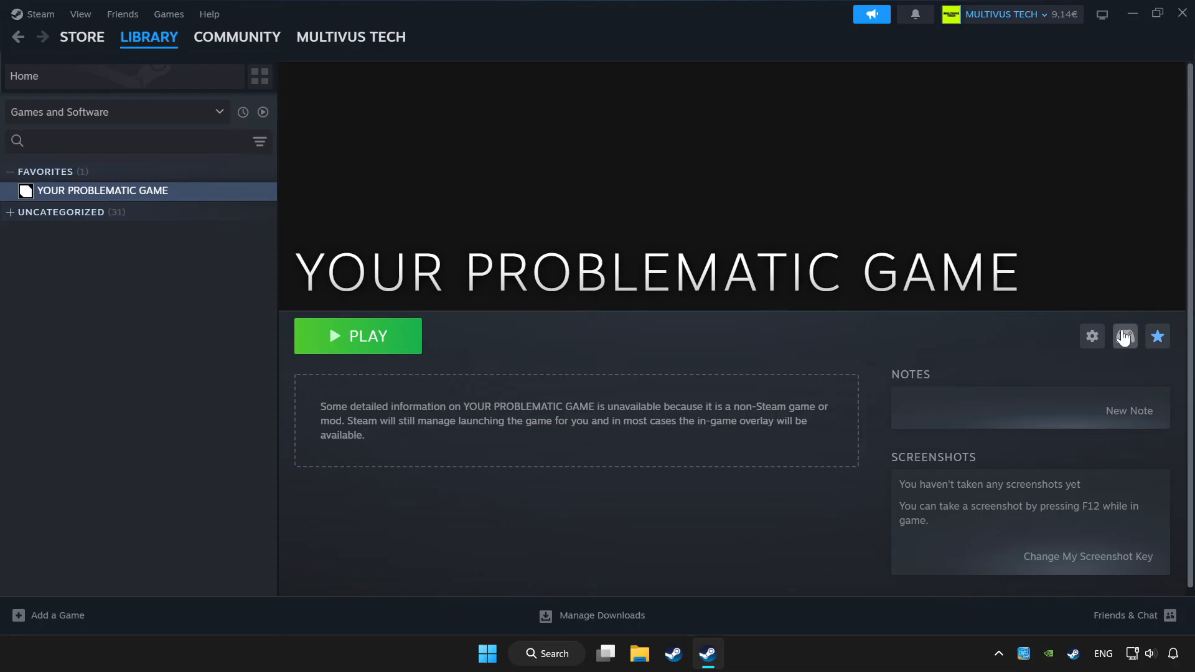
mouse_move(1131, 345)
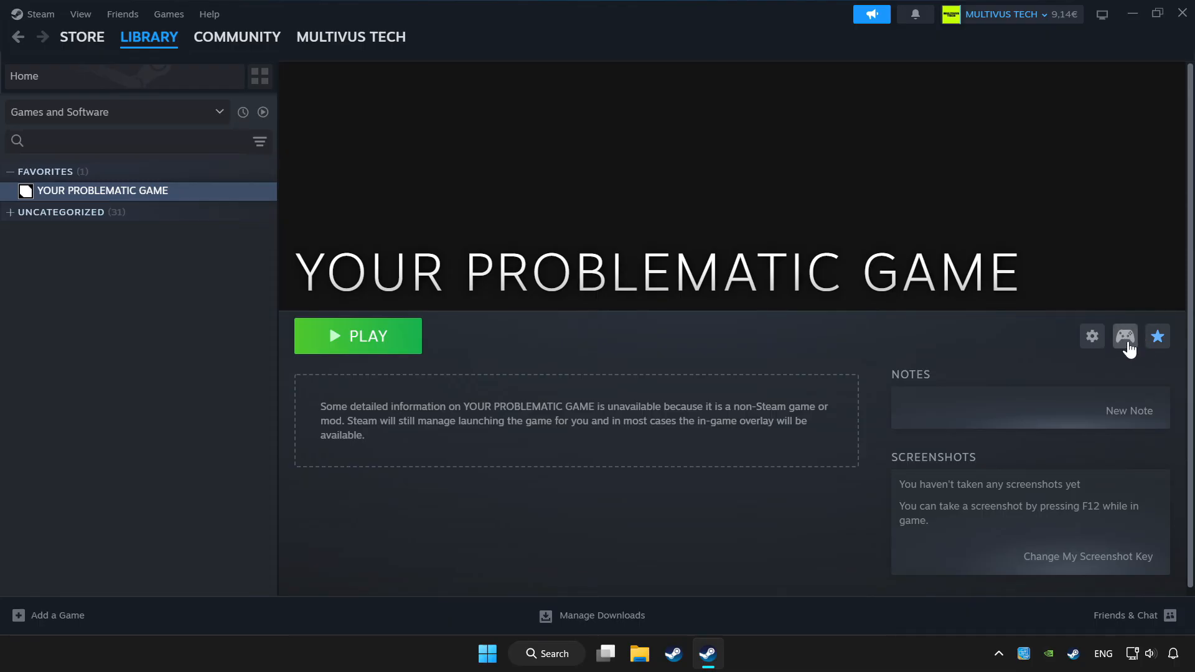
Enable Steam Input for YOUR PROBLEMATIC GAME with the Gamepad layout and return to its page.
click(1126, 336)
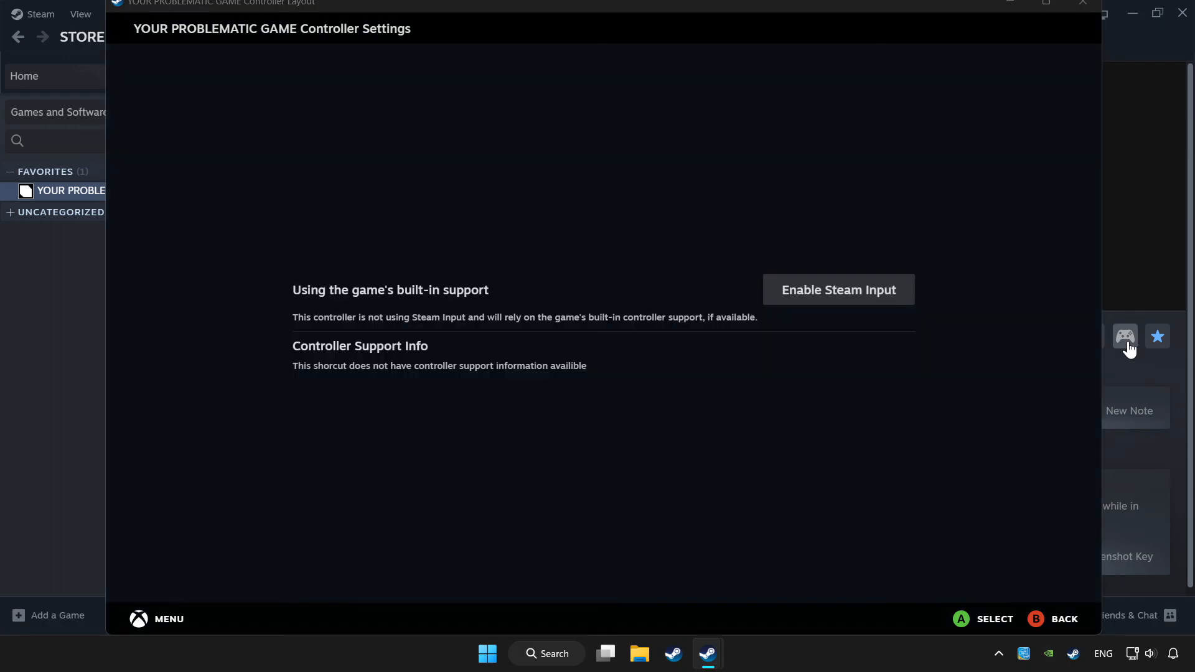
mouse_move(838, 290)
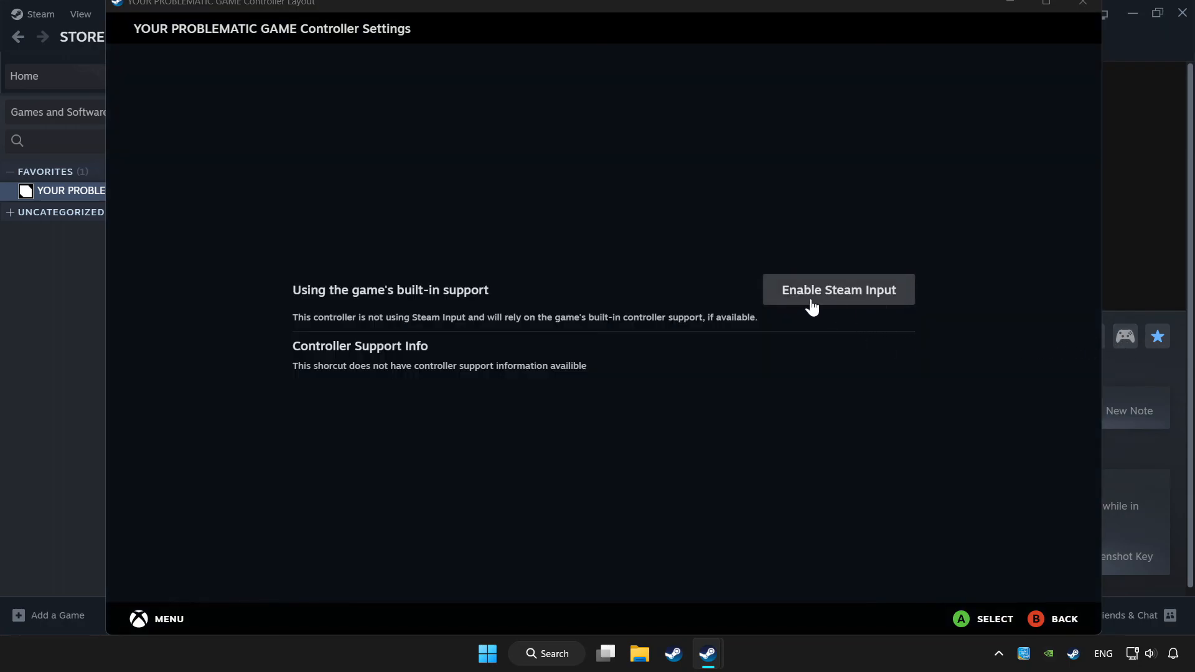
mouse_move(863, 305)
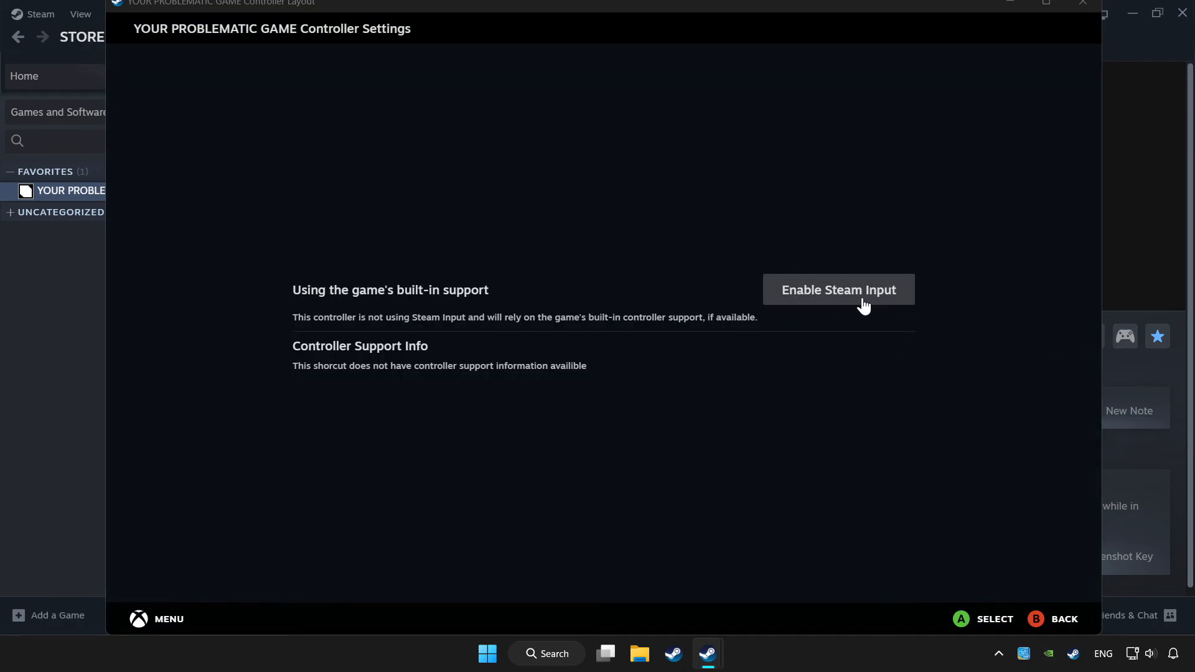
click(838, 290)
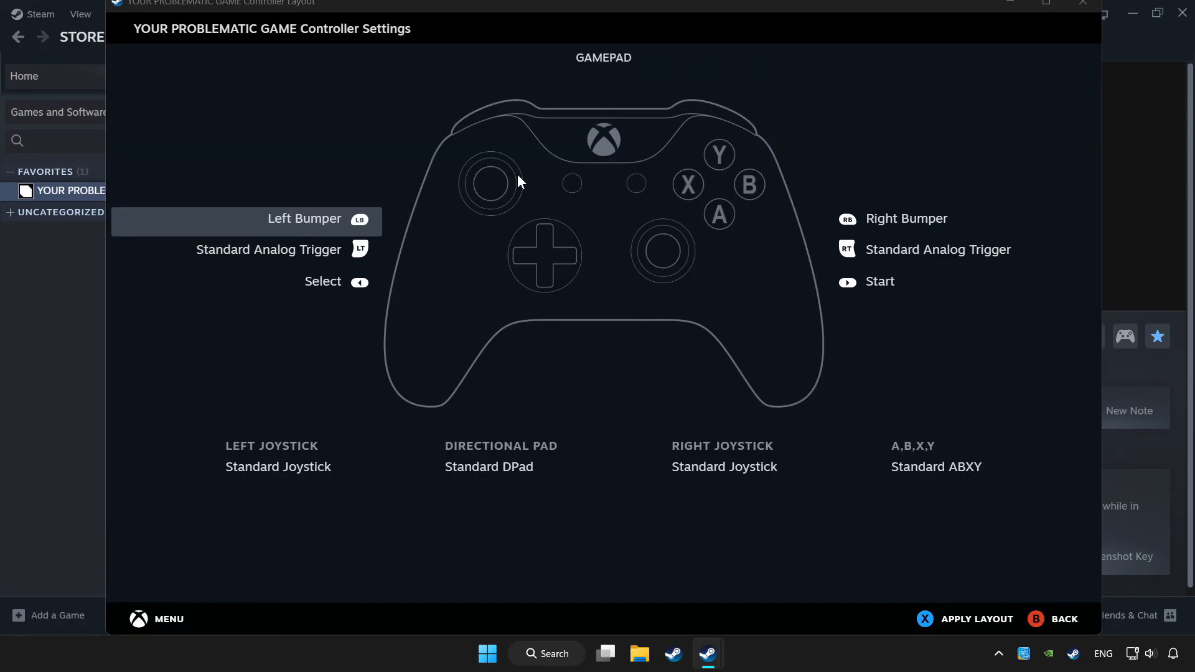
mouse_move(986, 627)
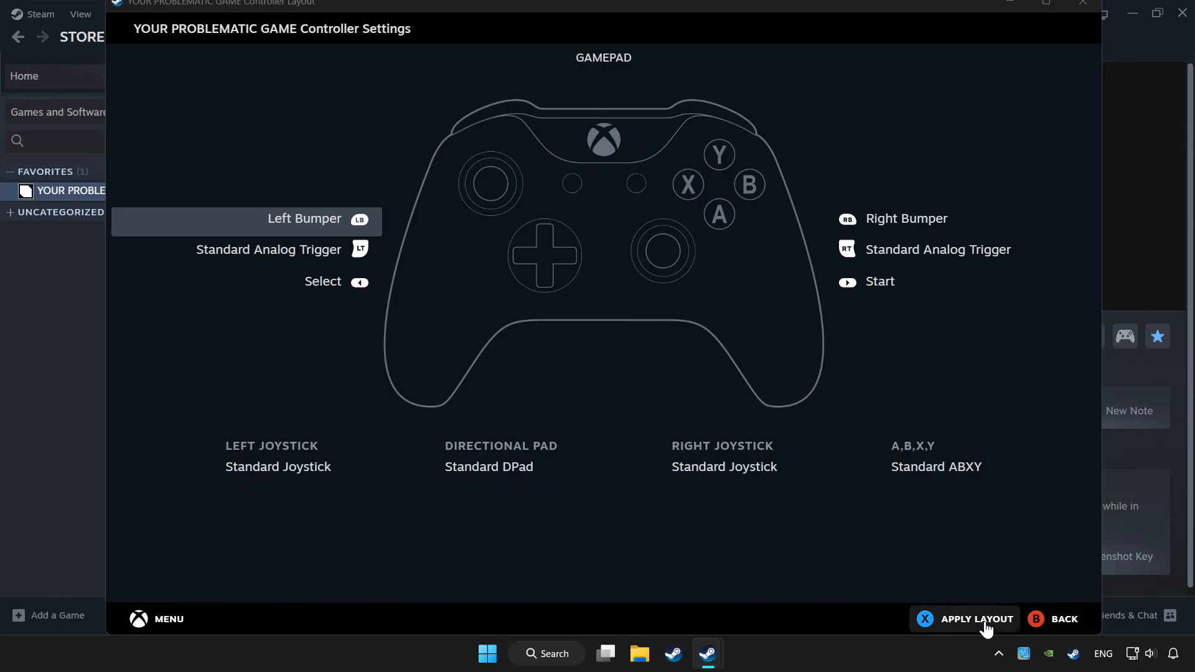
click(979, 619)
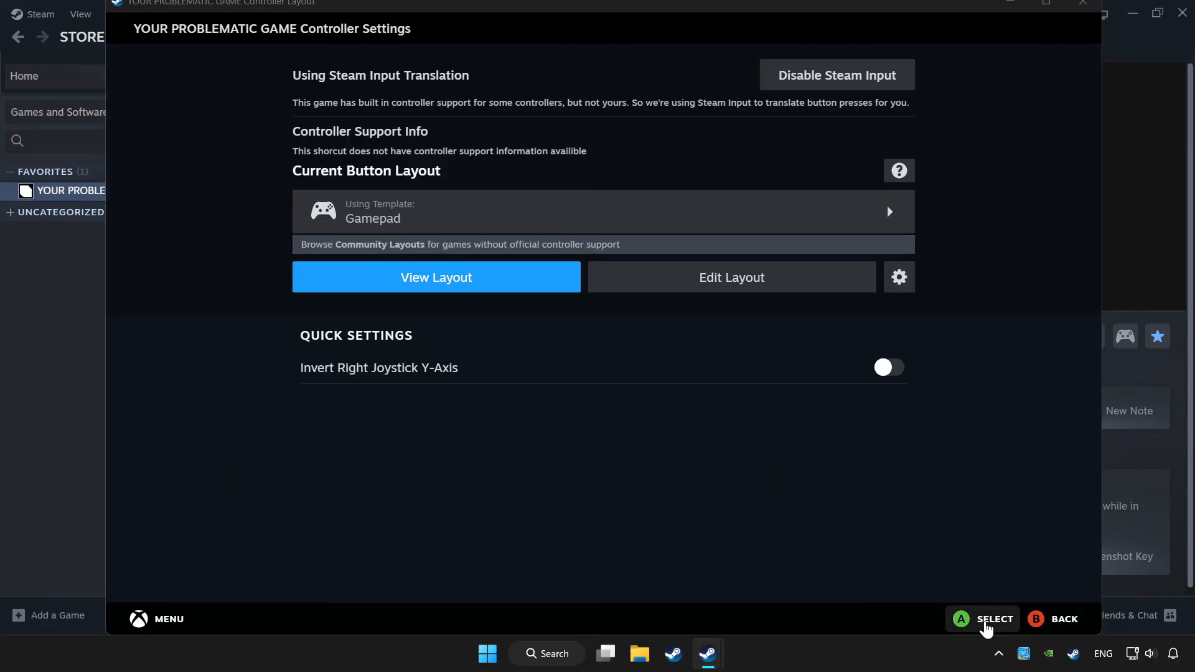
mouse_move(1059, 619)
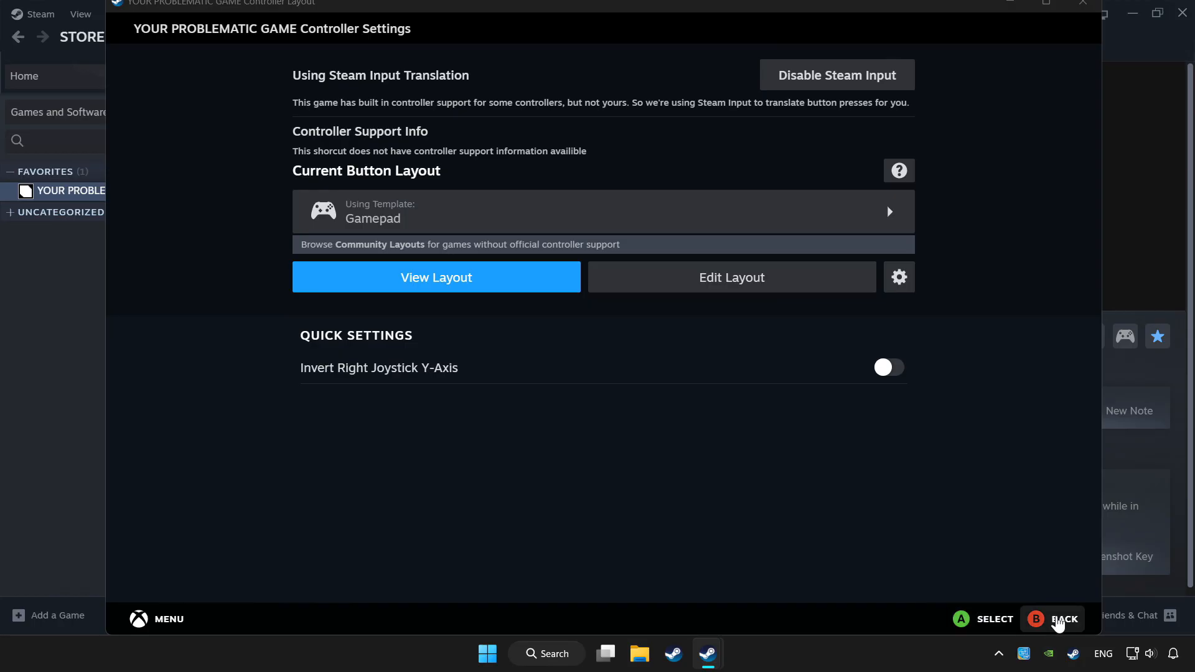
click(1063, 619)
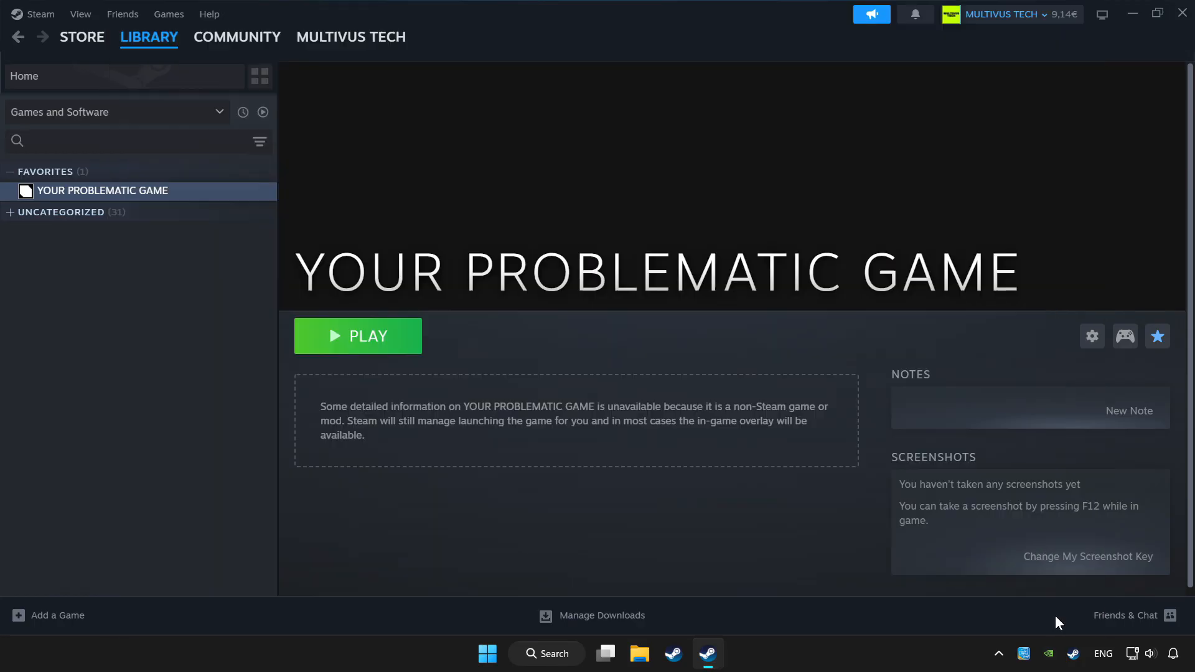
mouse_move(389, 352)
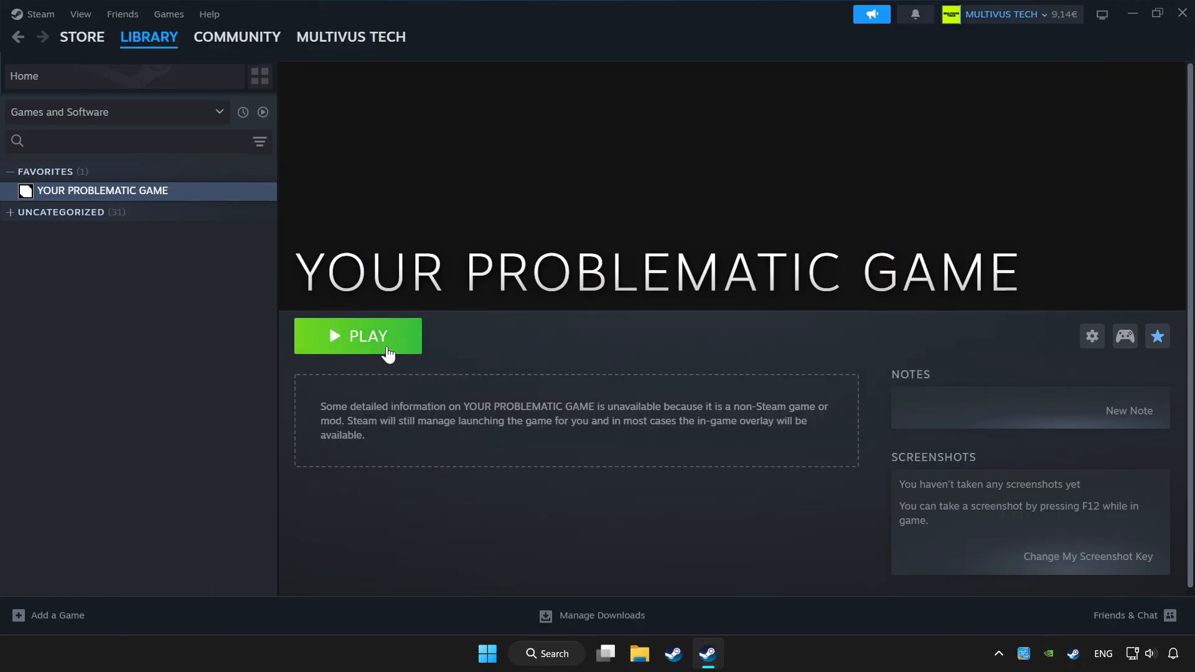